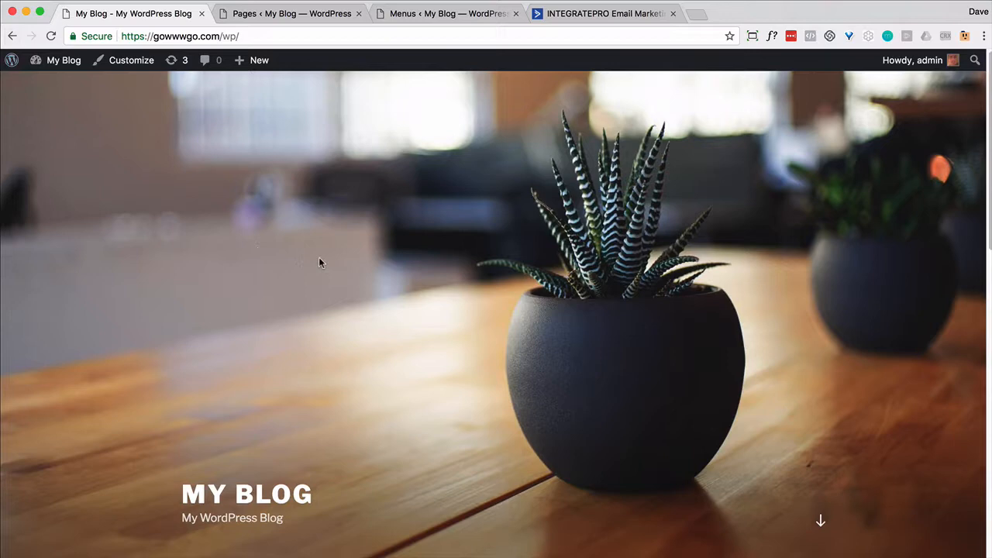
Go from the My Blog front page to the admin Dashboard via the admin bar.
{"action": "scroll", "scroll_direction": "down", "scroll_amount": 3}
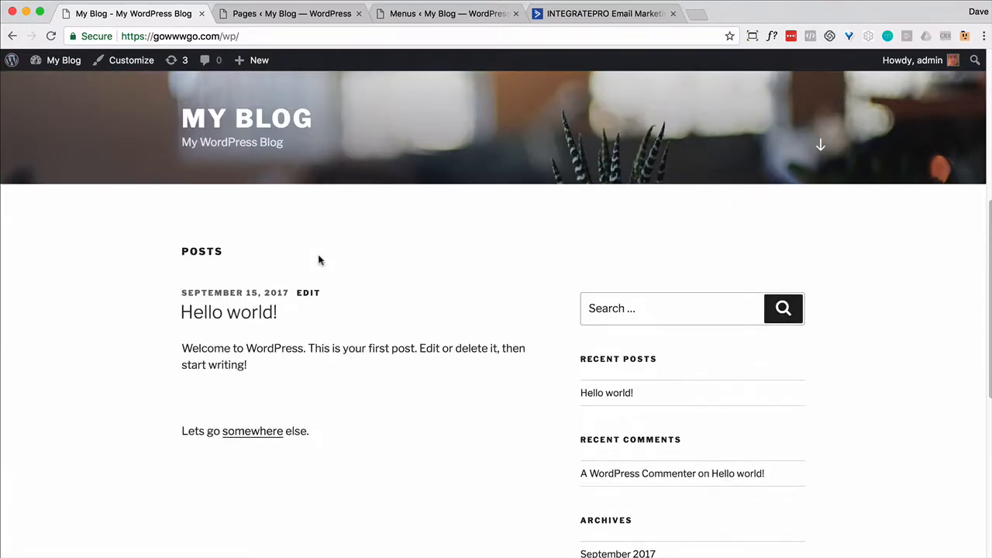
{"action": "left_click", "coordinate": [63, 58]}
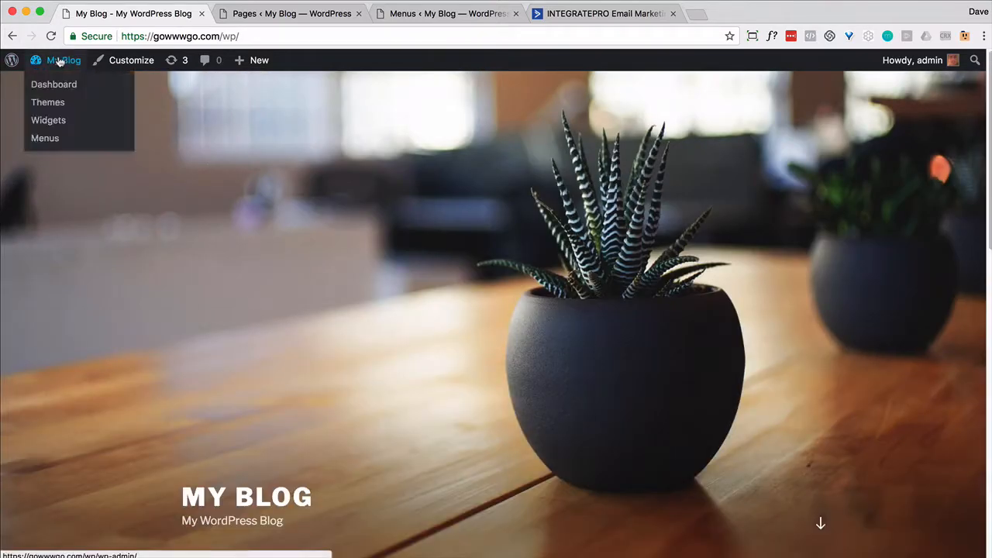
{"action": "left_click", "coordinate": [53, 83]}
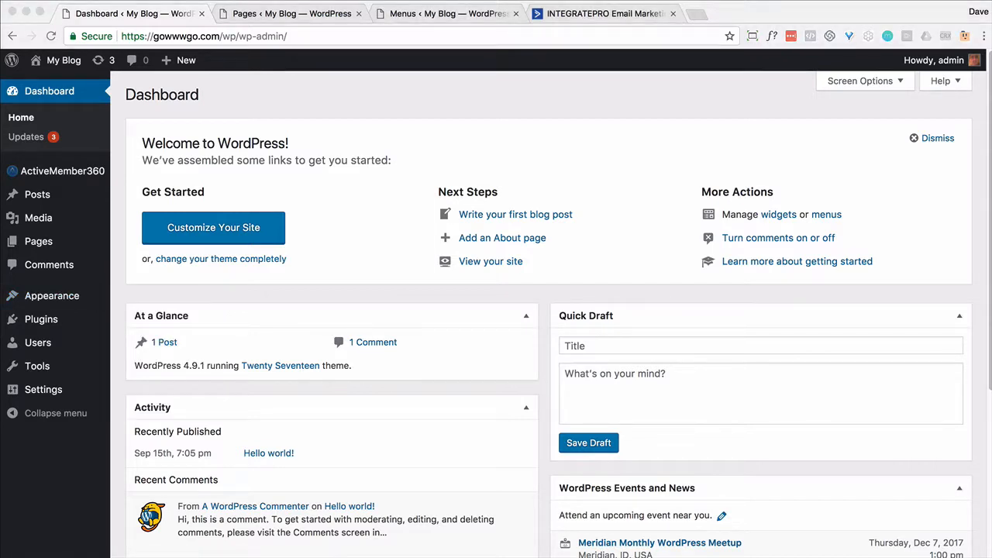
{"action": "mouse_move", "coordinate": [420, 267]}
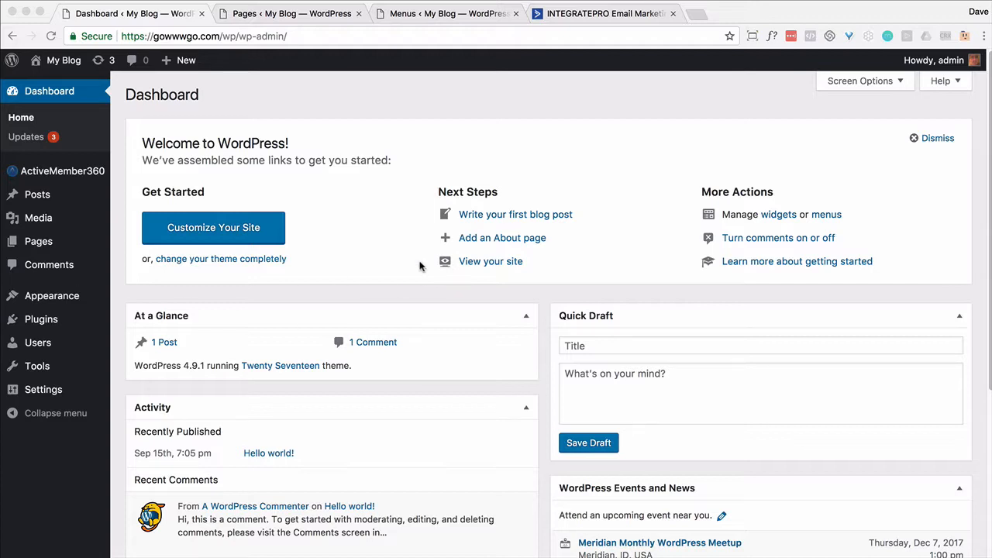
{"action": "mouse_move", "coordinate": [411, 264]}
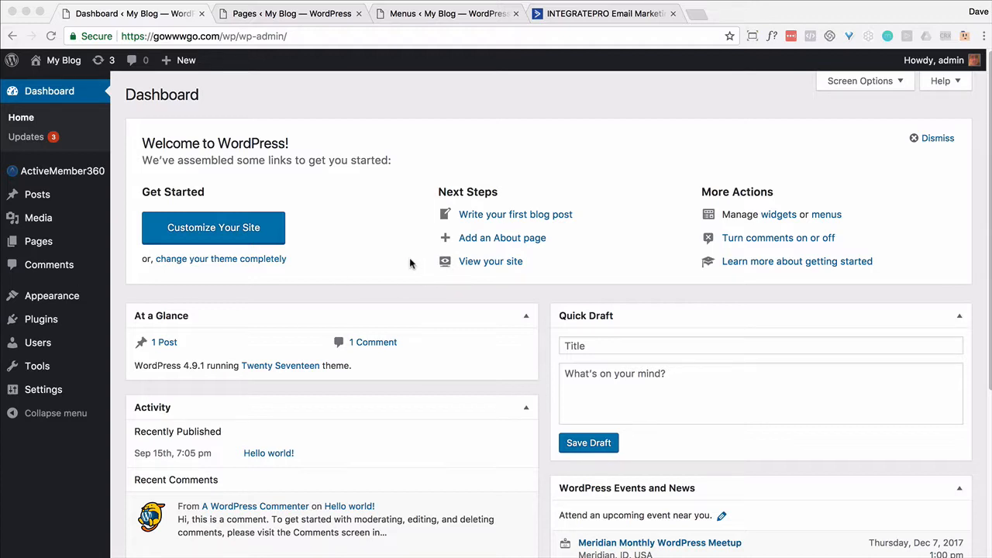
{"action": "mouse_move", "coordinate": [313, 19]}
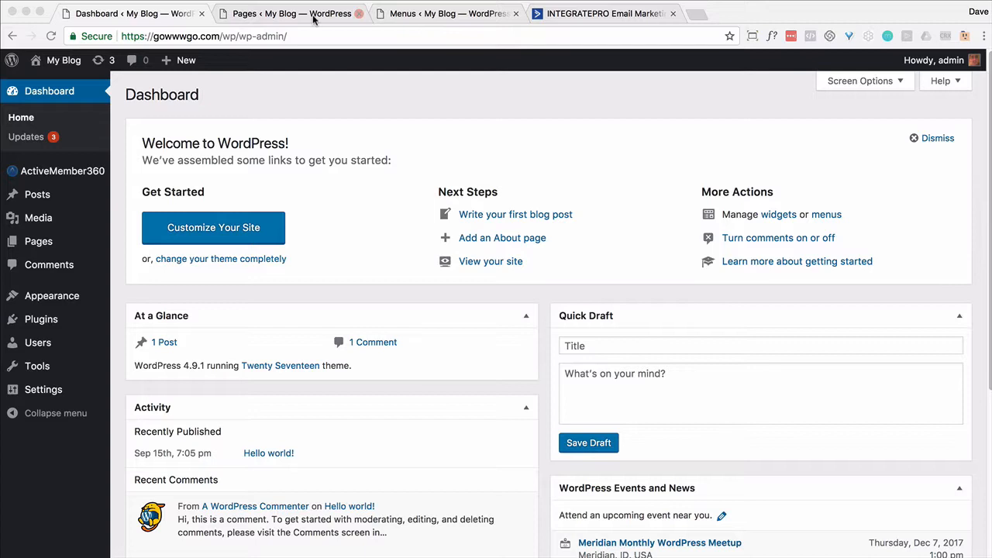
Start a new page titled My Login.
{"action": "left_click", "coordinate": [287, 12]}
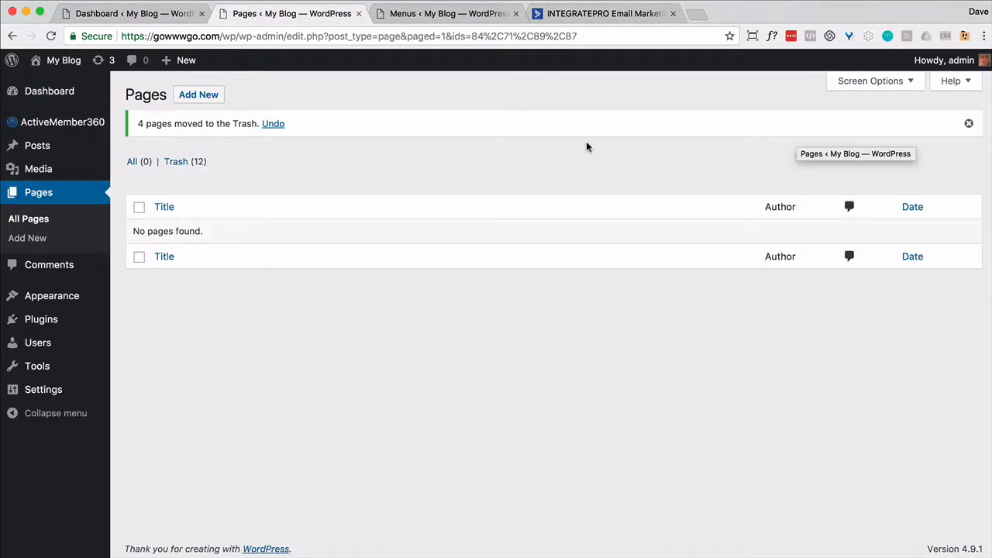
{"action": "left_click", "coordinate": [198, 94]}
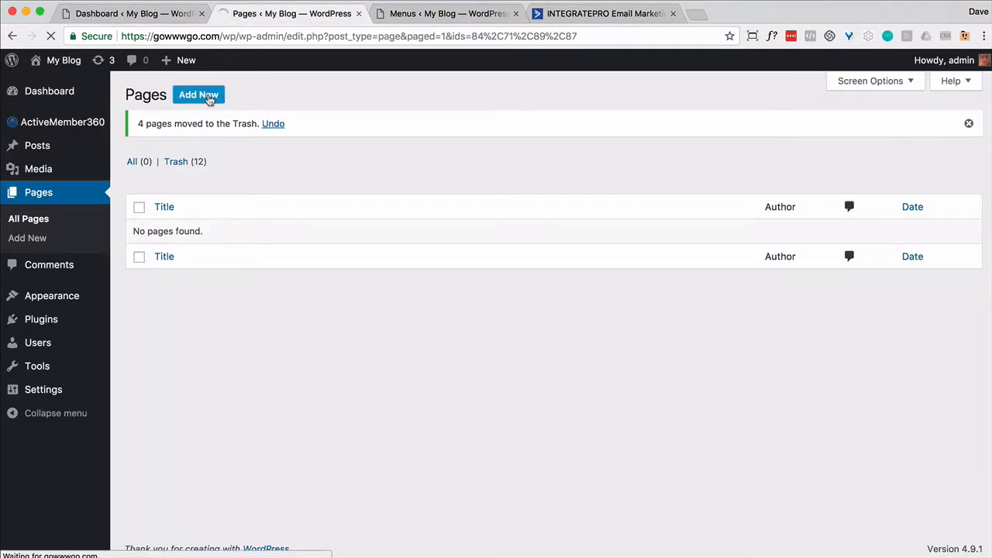
{"action": "left_click", "coordinate": [199, 95]}
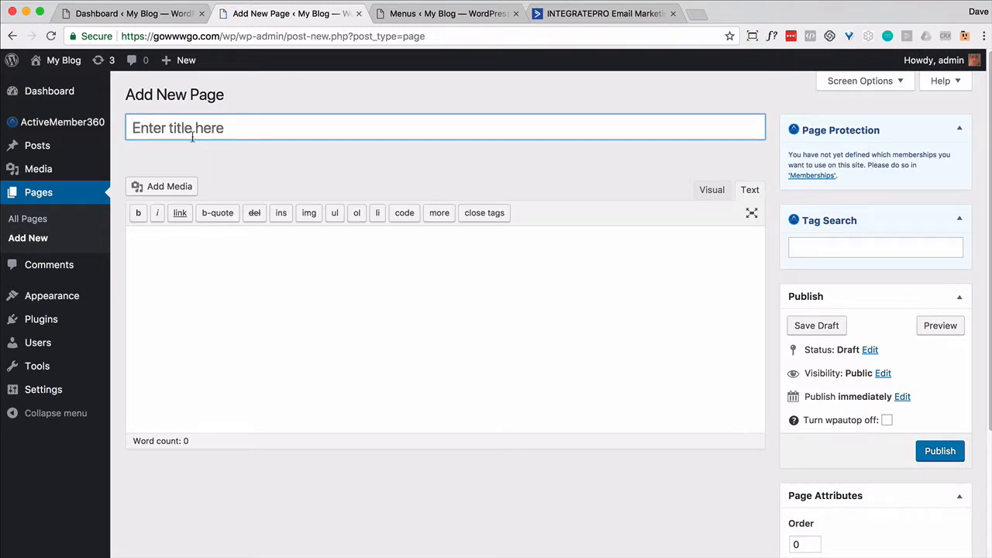
{"action": "type", "text": "My Login"}
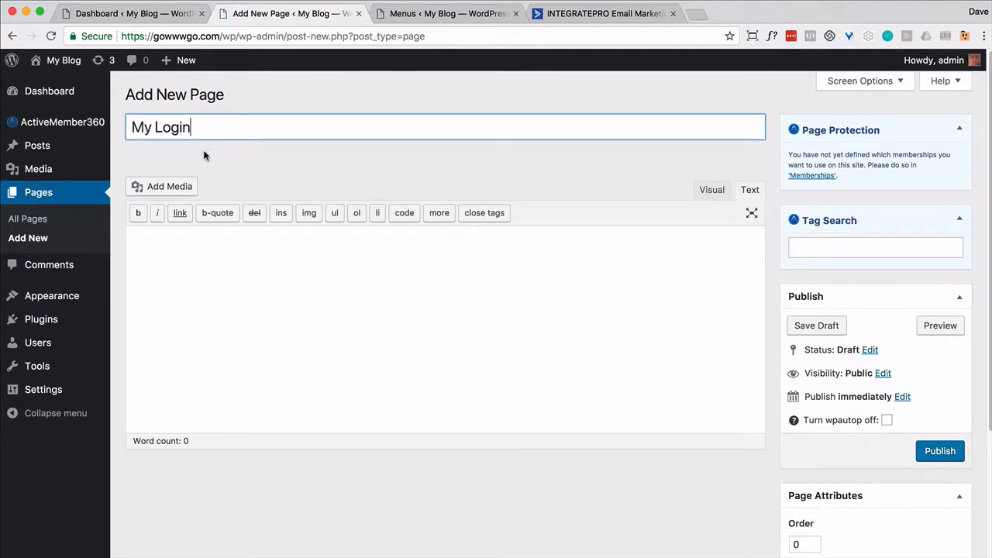
{"action": "mouse_move", "coordinate": [214, 164]}
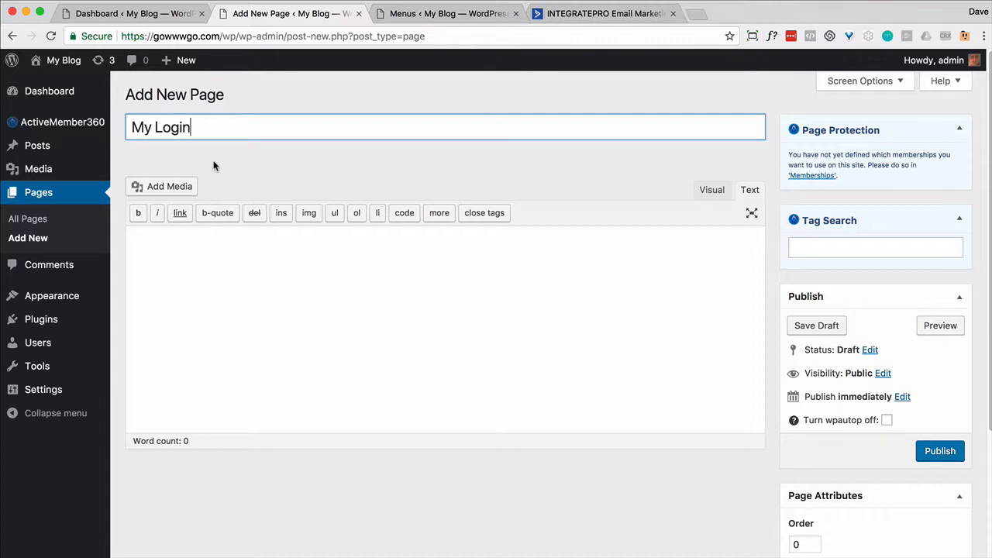
{"action": "mouse_move", "coordinate": [216, 166]}
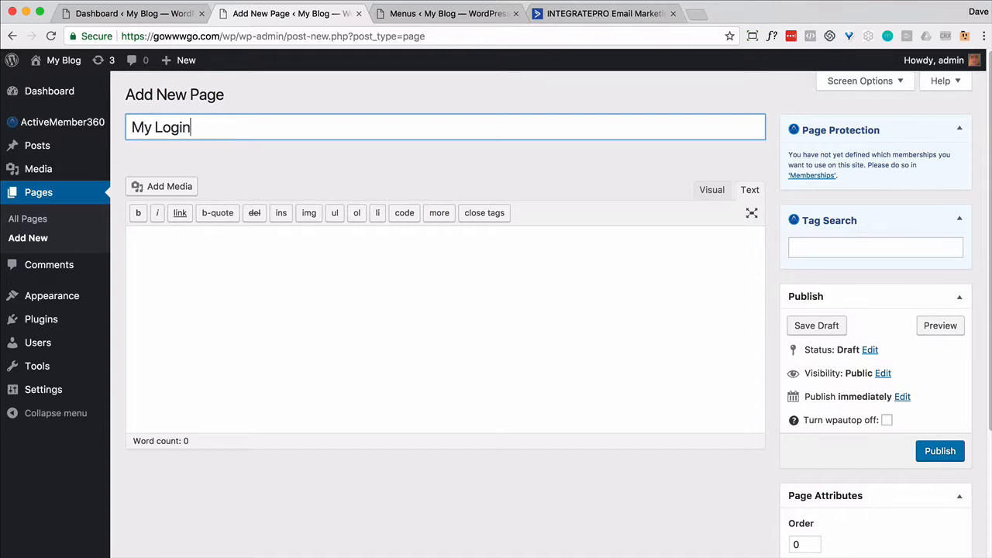
{"action": "left_click", "coordinate": [815, 326]}
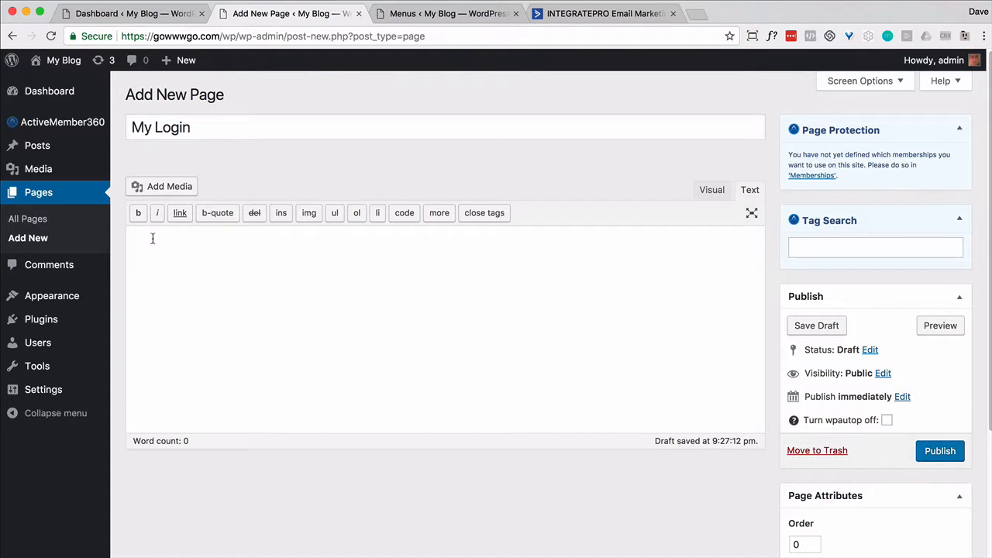
{"action": "type", "text": "[mbr_login_form redirect='http://mysite.com/mypage/']"}
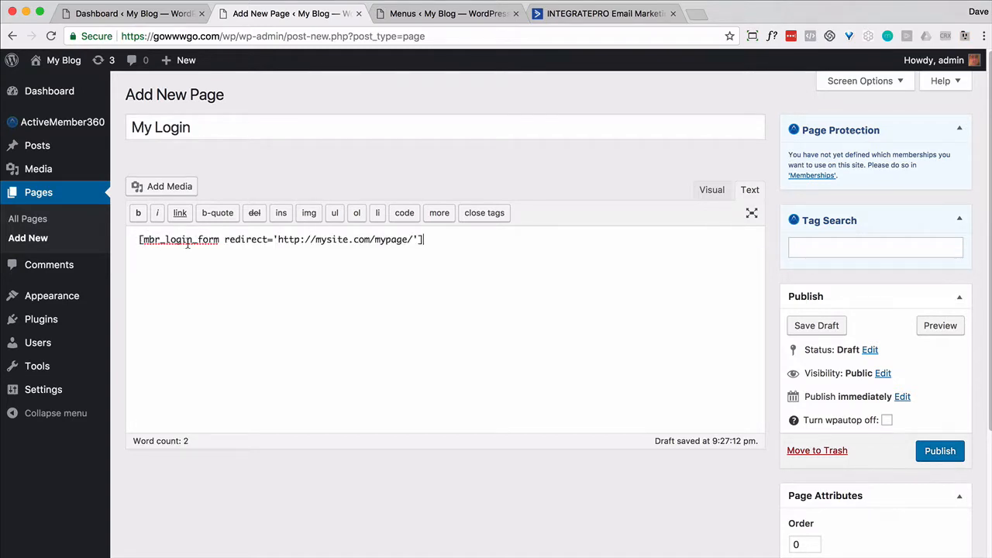
{"action": "mouse_move", "coordinate": [372, 240]}
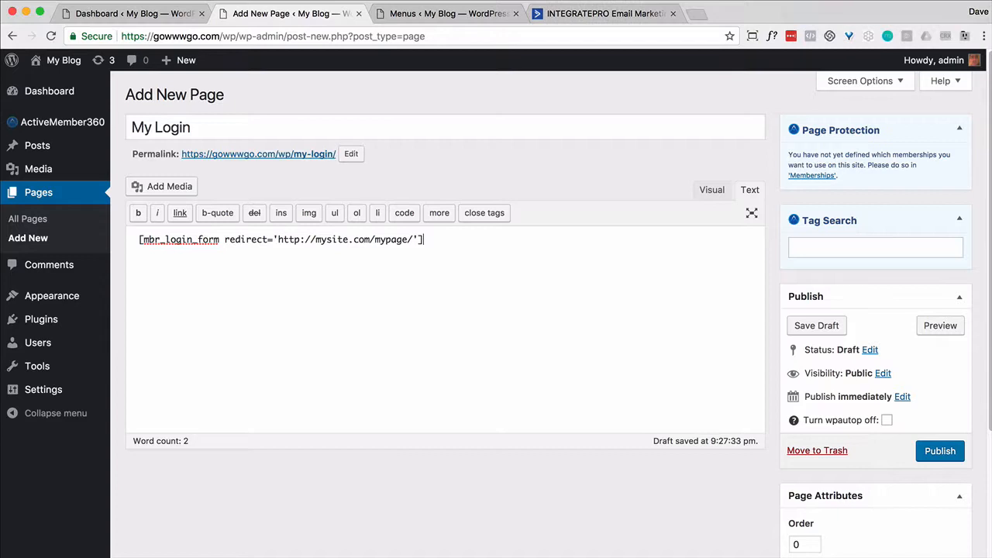
{"action": "mouse_move", "coordinate": [474, 260]}
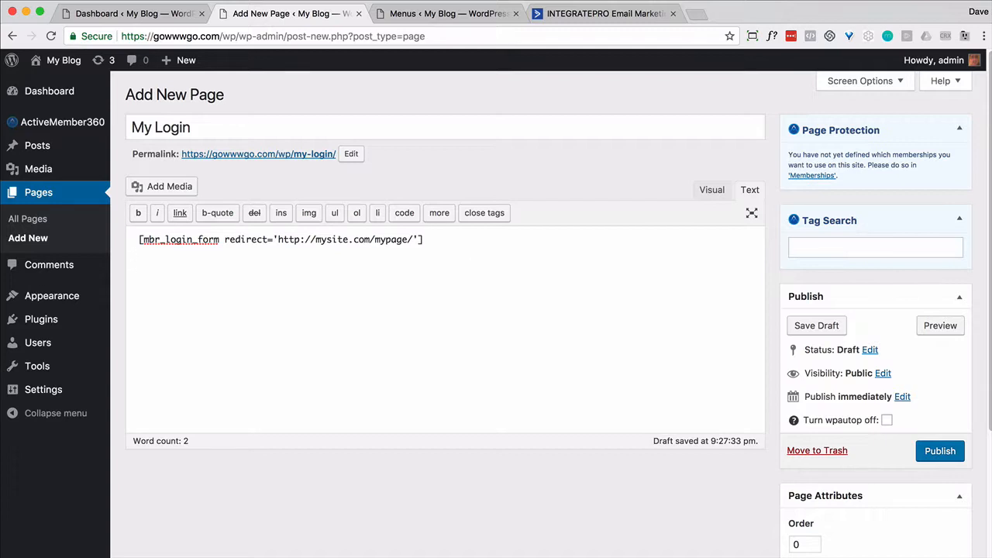
{"action": "type", "text": "<a href=\""}
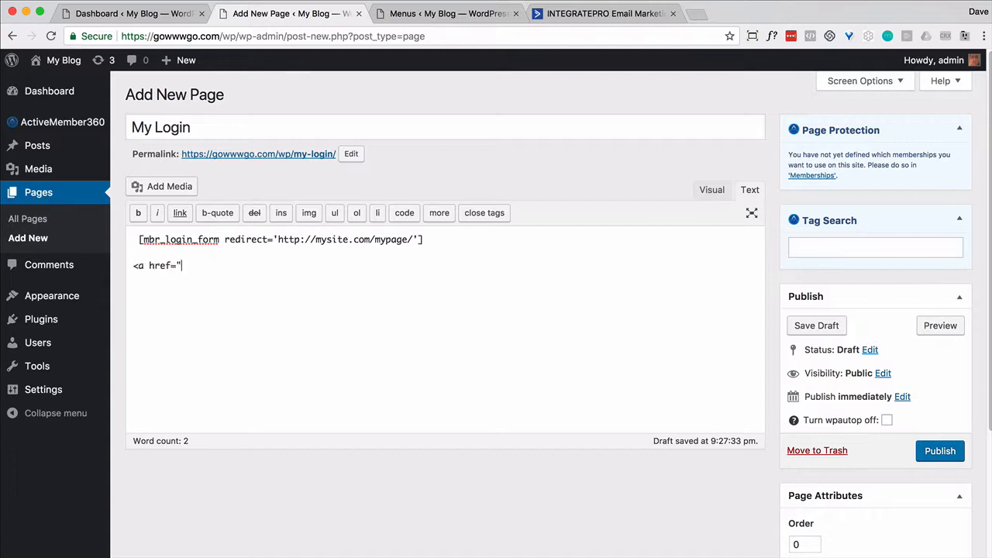
{"action": "type", "text": "\">"}
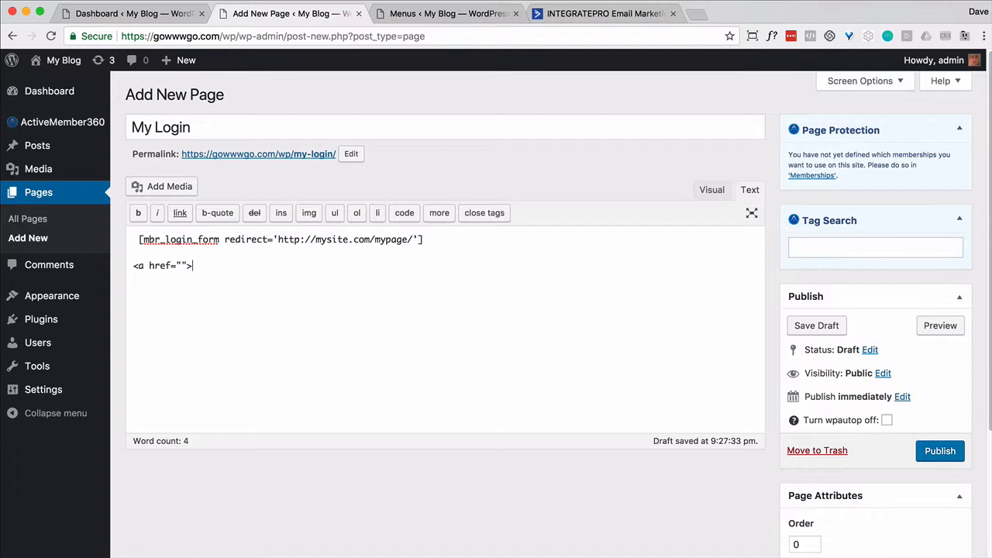
{"action": "type", "text": "Po"}
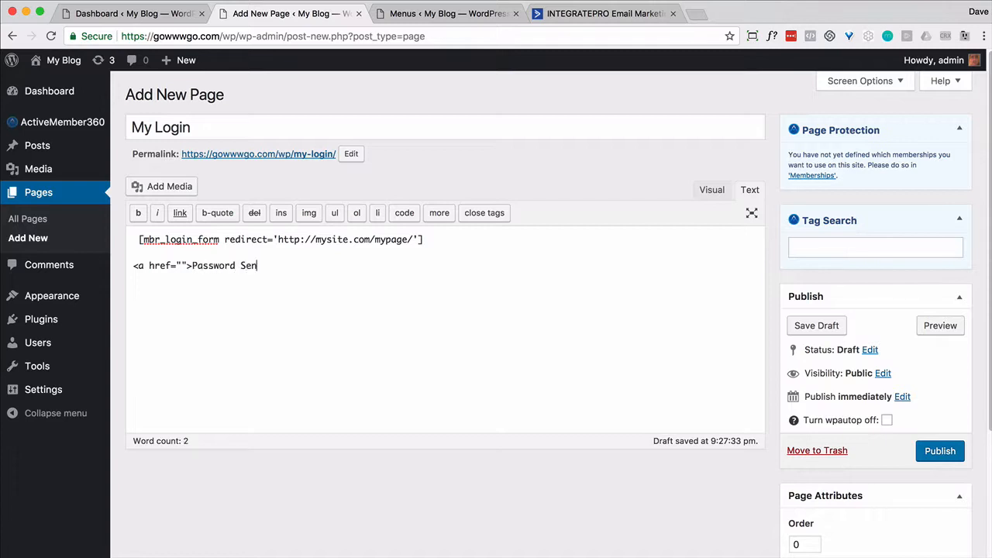
{"action": "type", "text": "d</a>"}
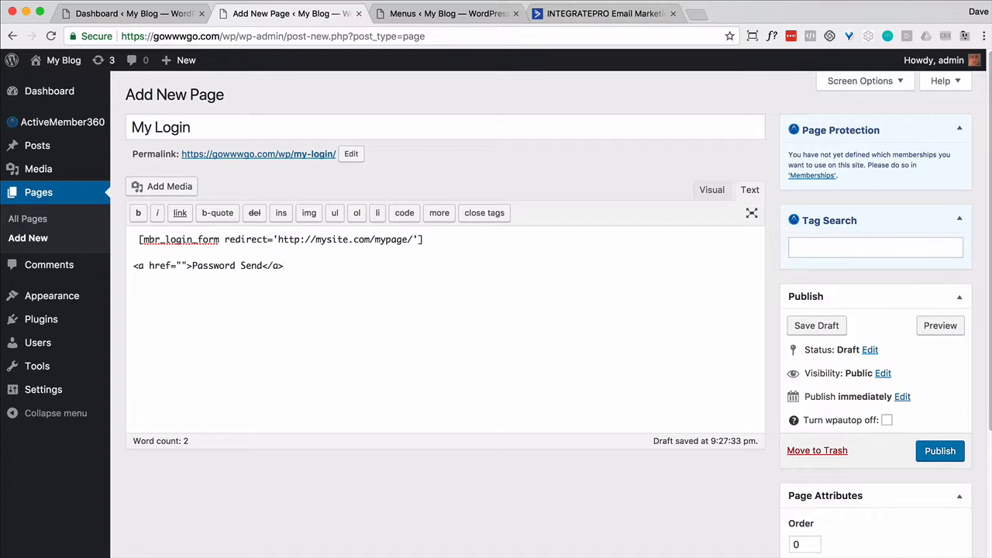
{"action": "type", "text": "</p>"}
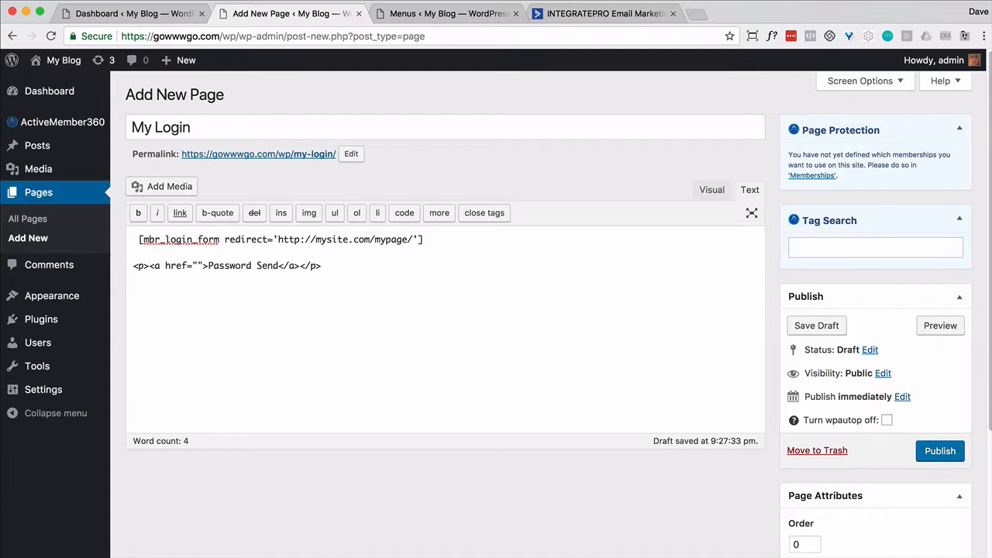
Publish the My Login page.
{"action": "left_click", "coordinate": [939, 449]}
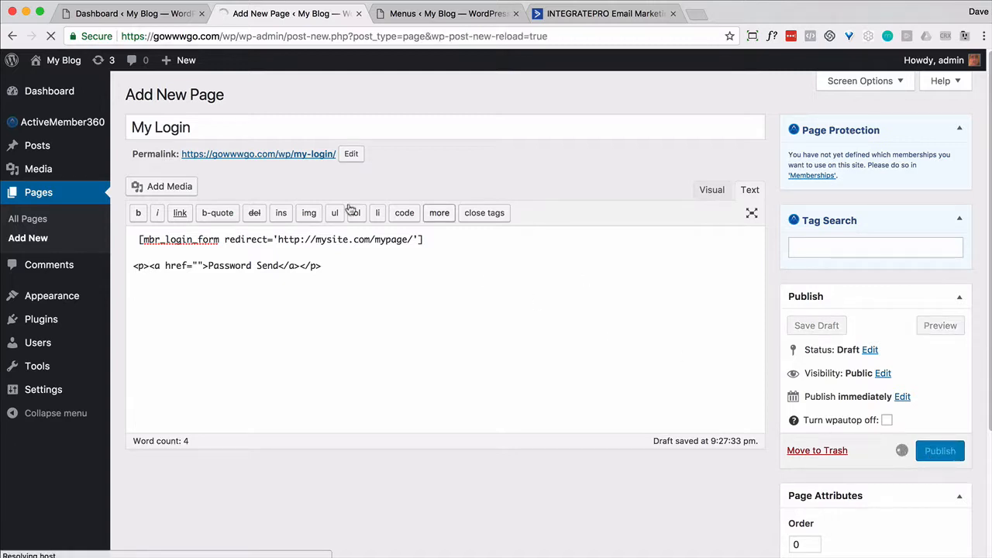
{"action": "left_click", "coordinate": [939, 450]}
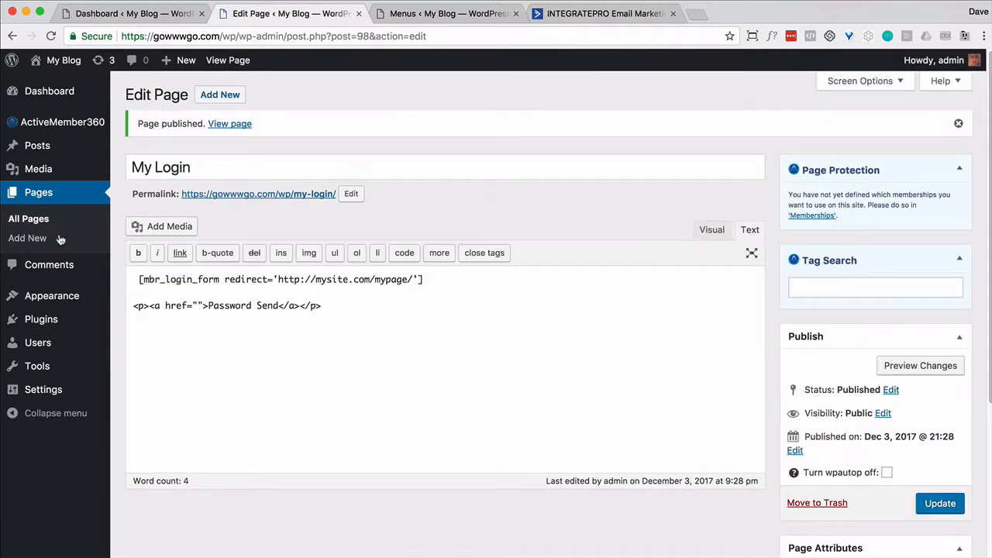
Create a page titled Password Send with [mbr_password_send] and publish it.
{"action": "left_click", "coordinate": [28, 239]}
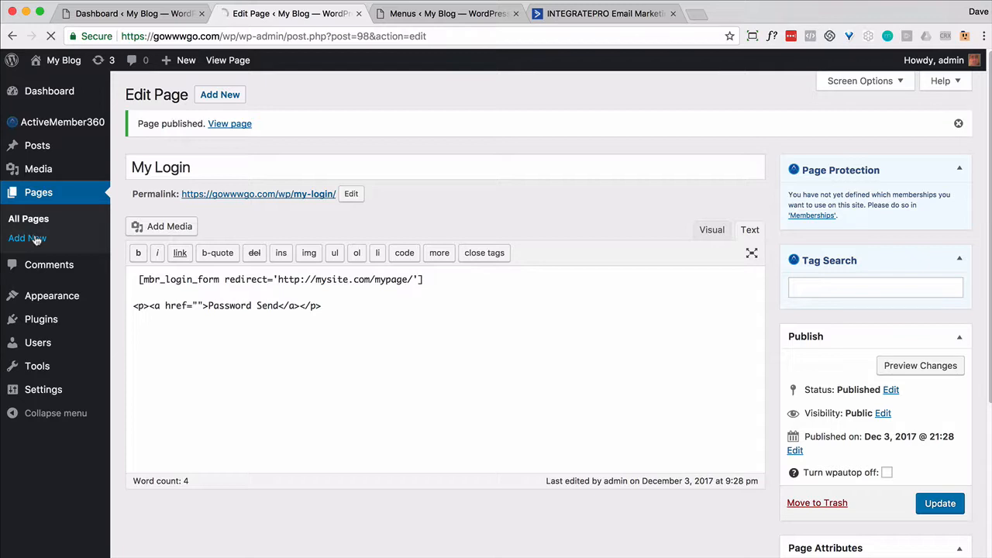
{"action": "left_click", "coordinate": [28, 239]}
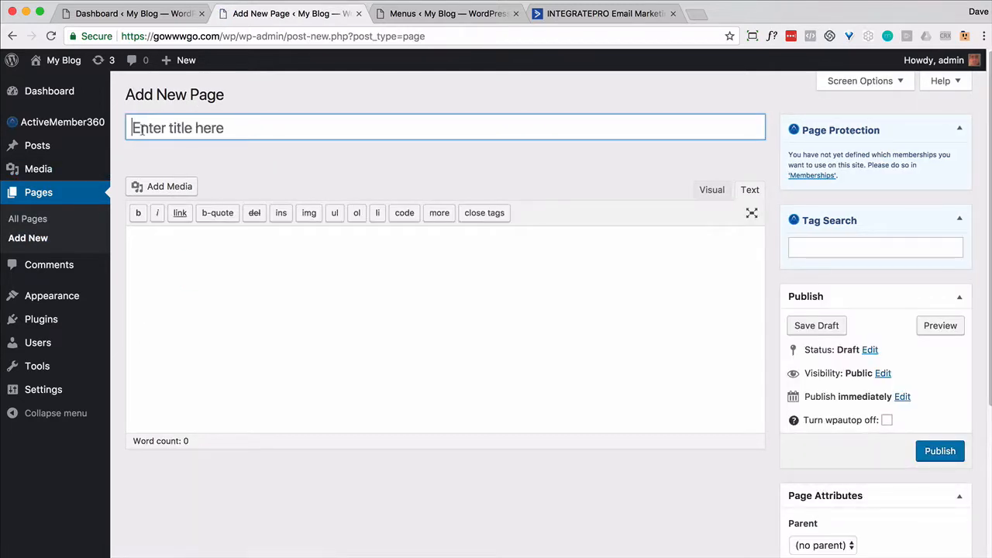
{"action": "type", "text": "Password"}
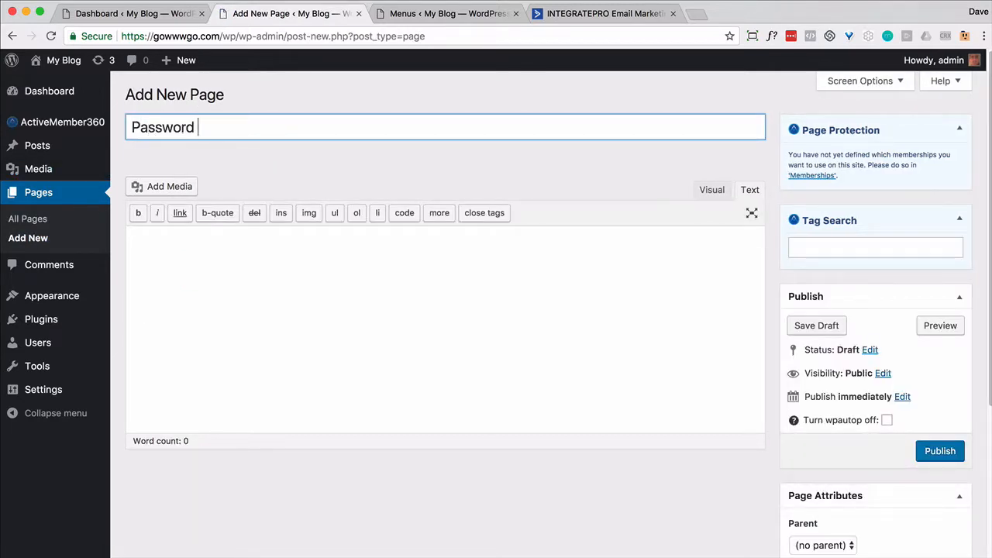
{"action": "type", "text": "Send"}
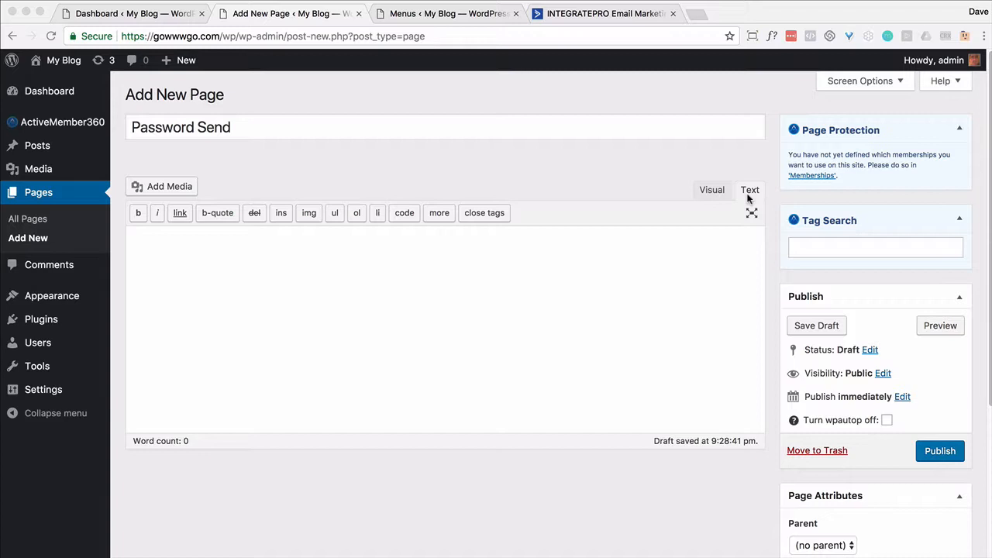
{"action": "type", "text": "[mbr_password_send]"}
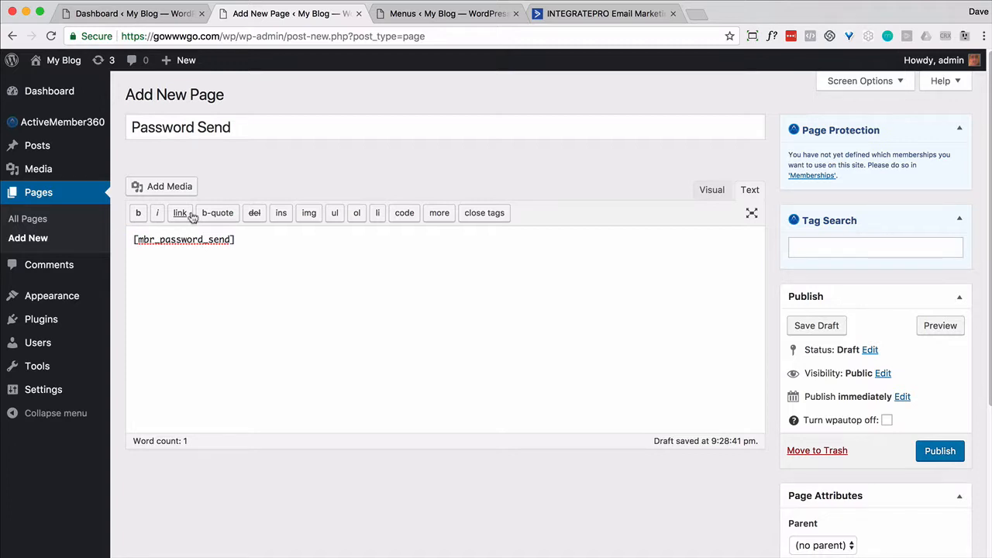
{"action": "left_click", "coordinate": [939, 449]}
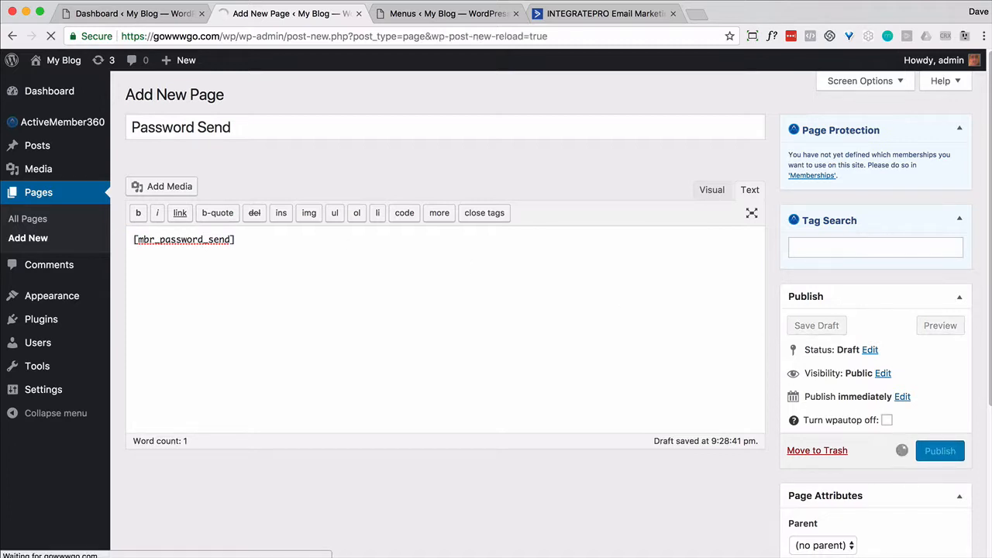
{"action": "left_click", "coordinate": [939, 449]}
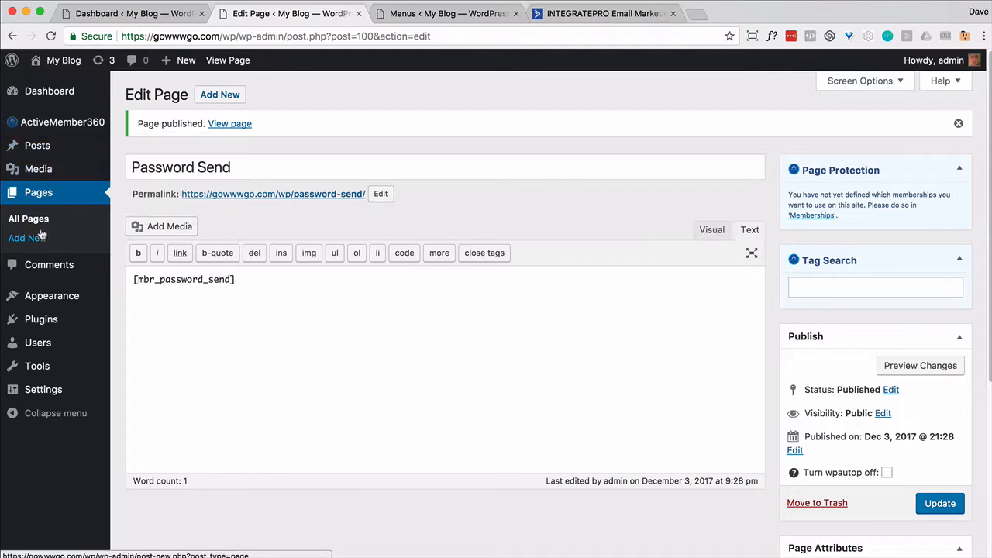
Create a page titled Dashboard reading 'your content goes here' and publish it.
{"action": "left_click", "coordinate": [28, 239]}
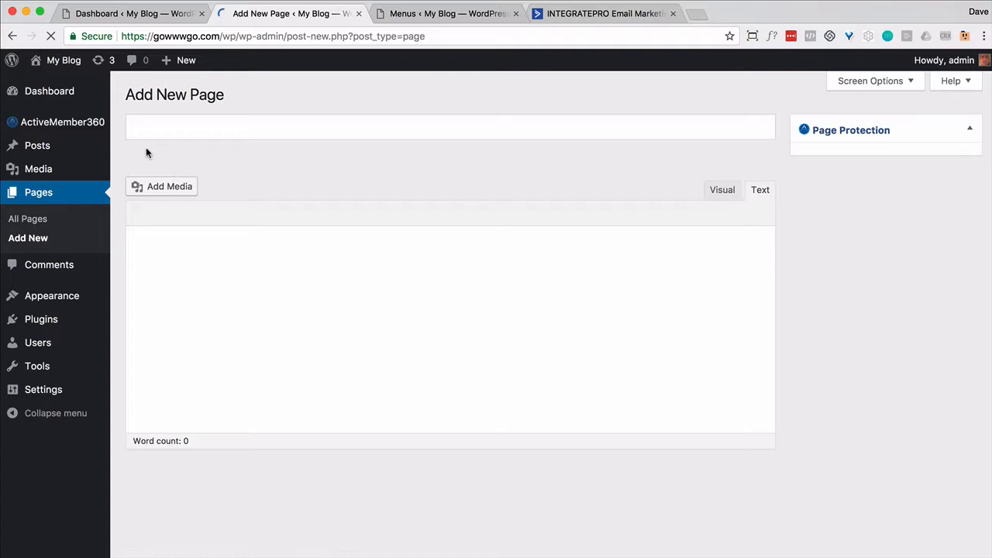
{"action": "type", "text": "Das"}
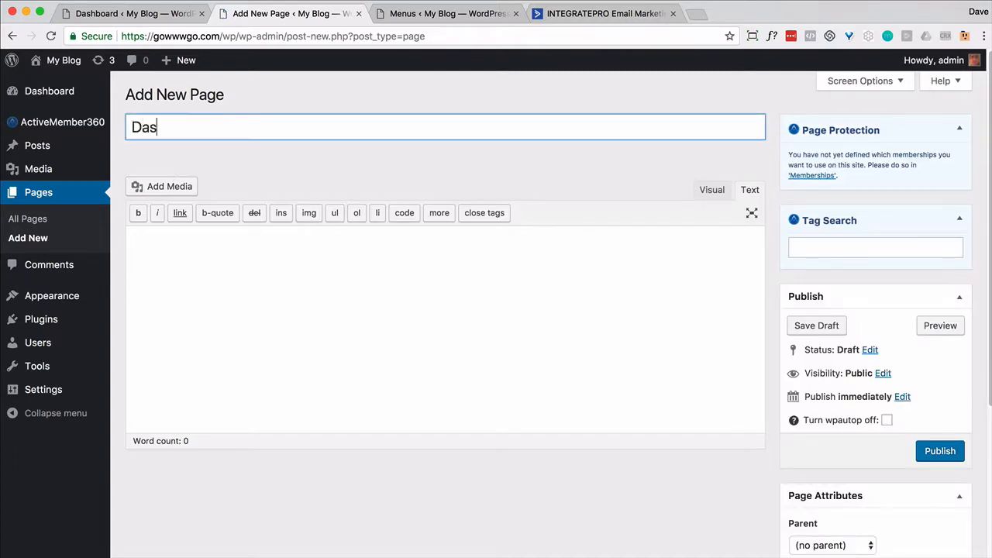
{"action": "type", "text": "hboard"}
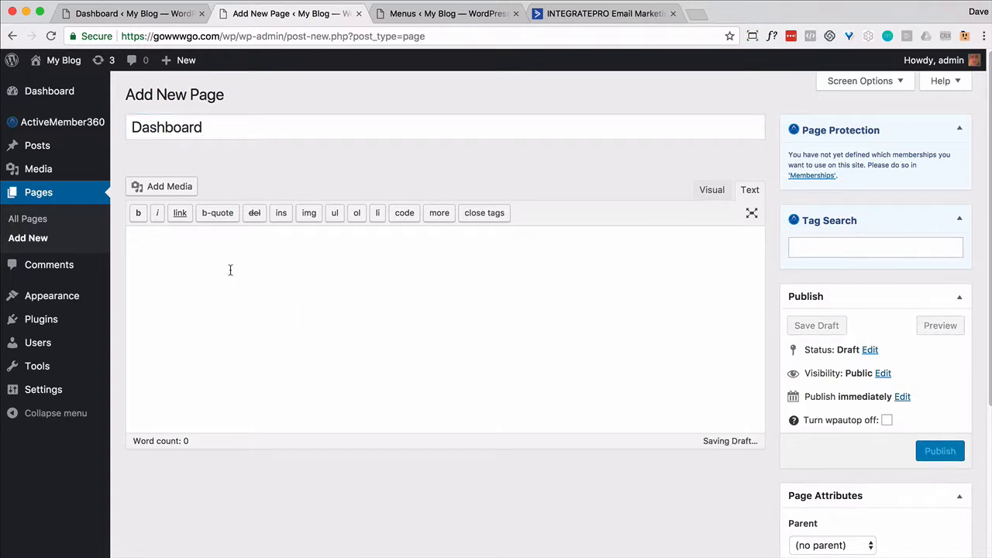
{"action": "type", "text": "your"}
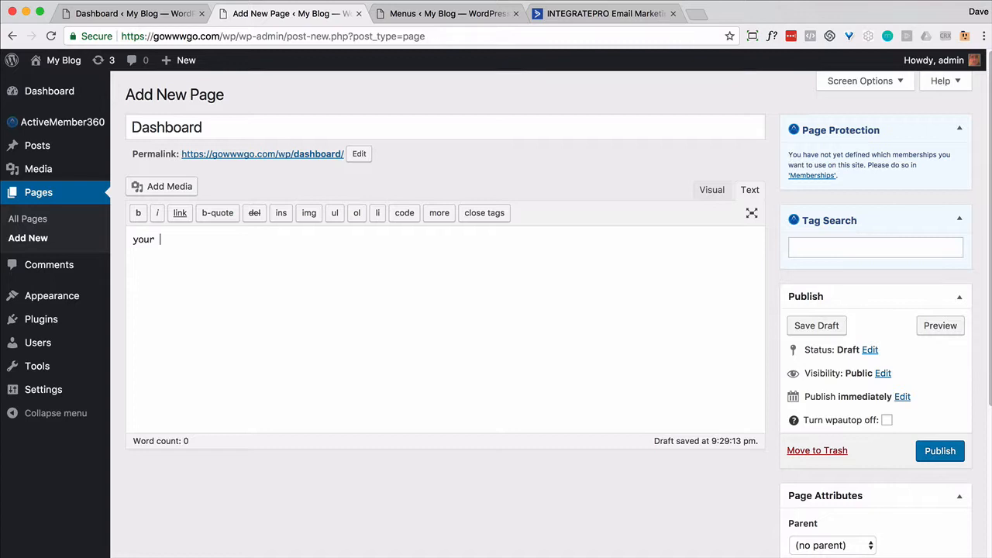
{"action": "type", "text": "content goes here"}
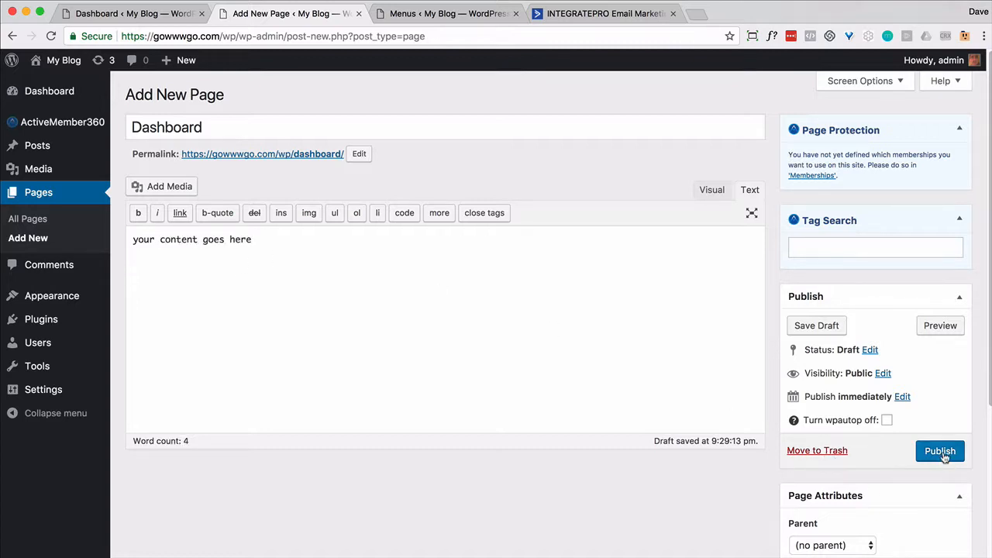
{"action": "left_click", "coordinate": [939, 451]}
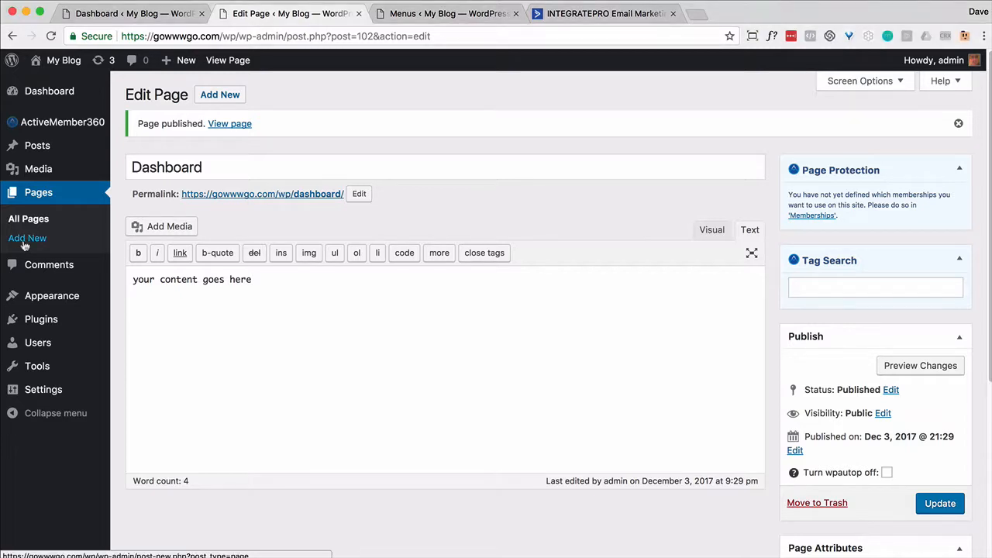
Create a Password Change page with [mbr_password_change button_text='Reset my password' ...] and publish it.
{"action": "left_click", "coordinate": [28, 239]}
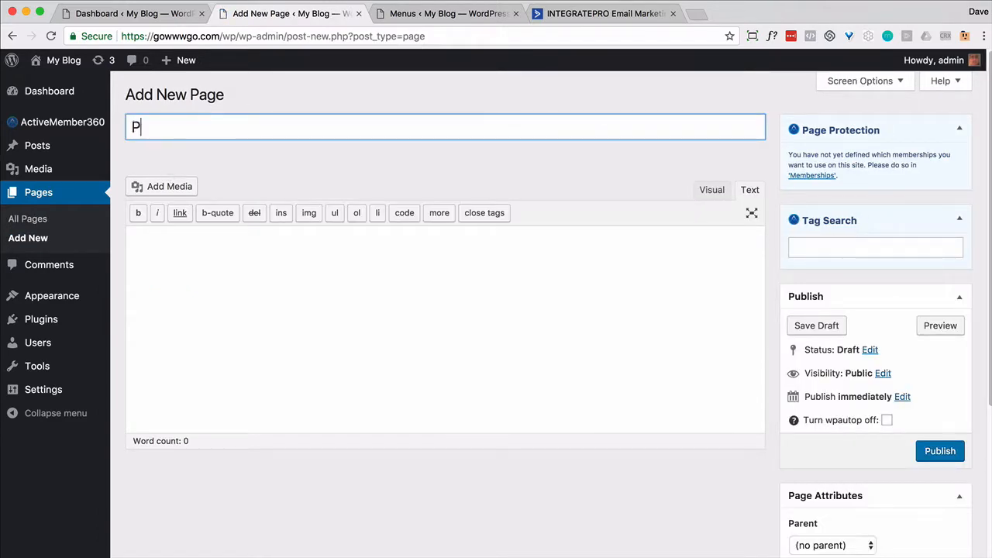
{"action": "type", "text": "assword Cha"}
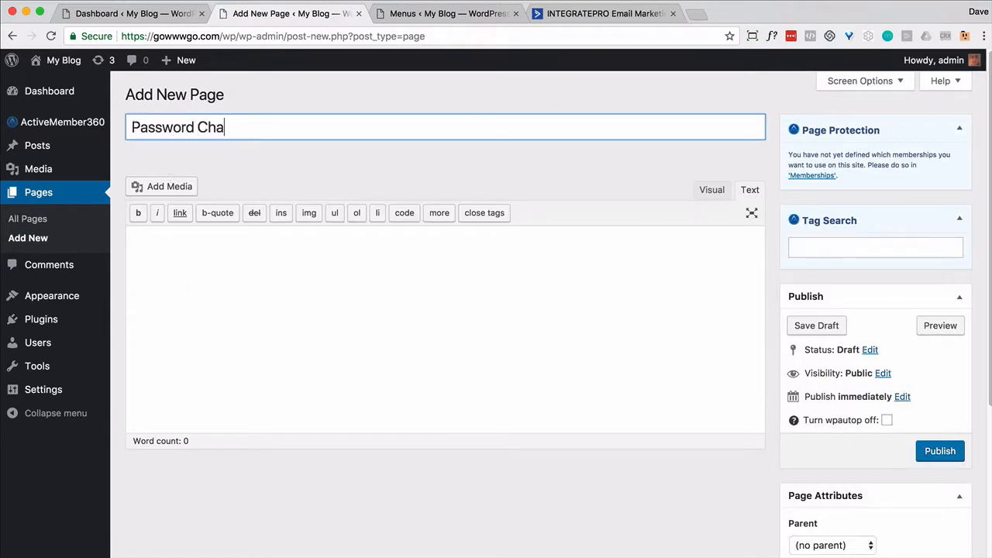
{"action": "type", "text": "[mbr_password_change button_text='Reset my password' pass_1='Your new password' pass_2='Repeat your new password' placeholder='yes']"}
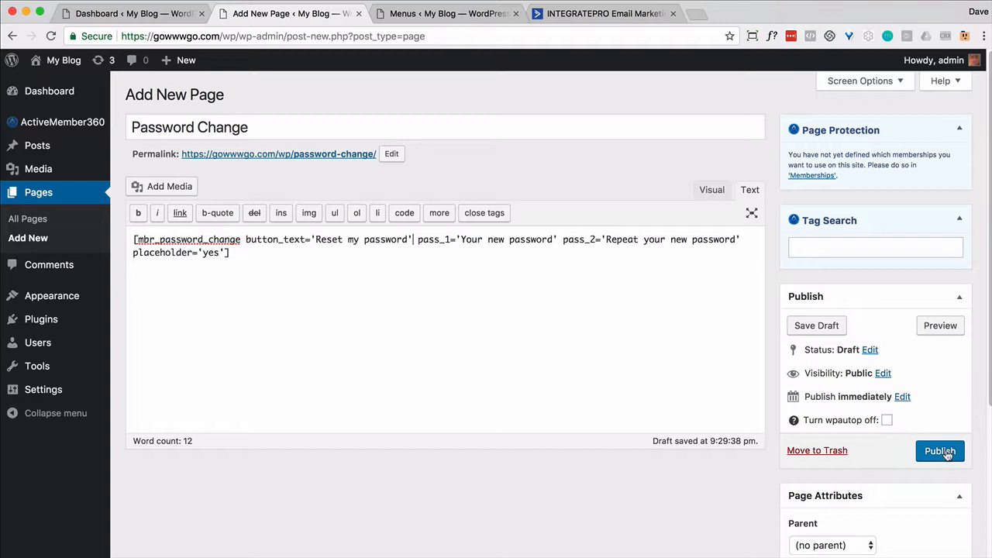
{"action": "left_click", "coordinate": [939, 451]}
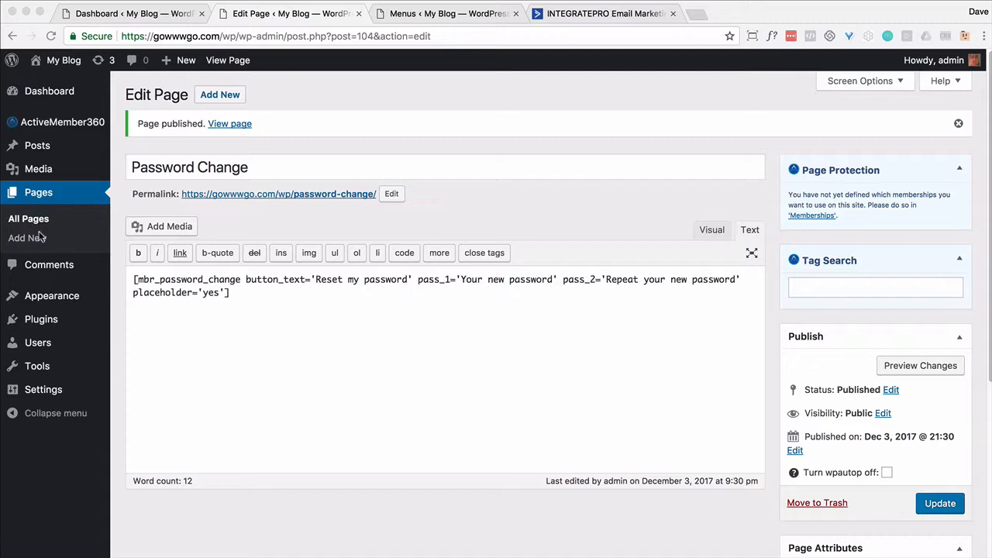
Create a Logout page with [mbr_logout_link text='Get me out' redirect='...'] and publish it.
{"action": "left_click", "coordinate": [28, 238]}
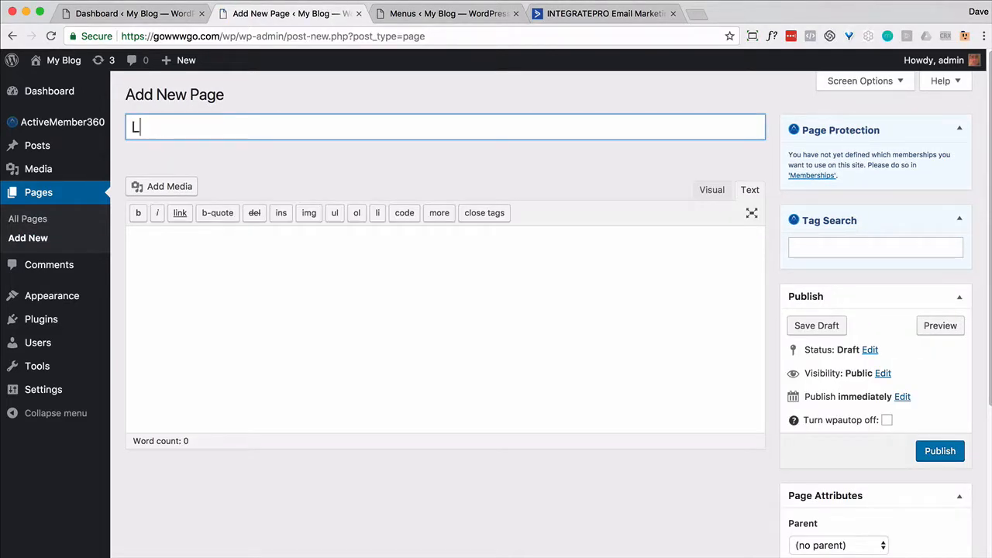
{"action": "type", "text": "ogout"}
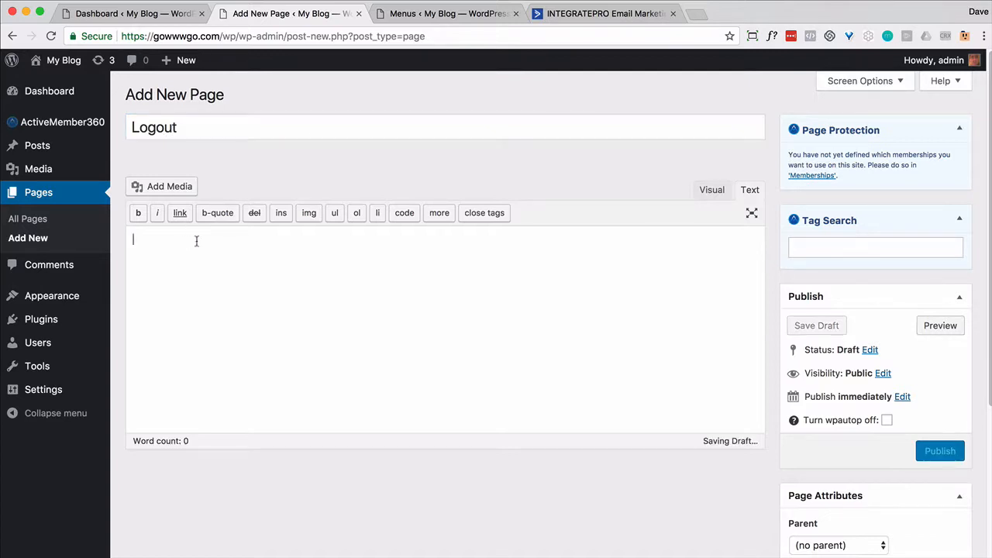
{"action": "type", "text": "[mbr_logout_link text='Get me out' redirect='"}
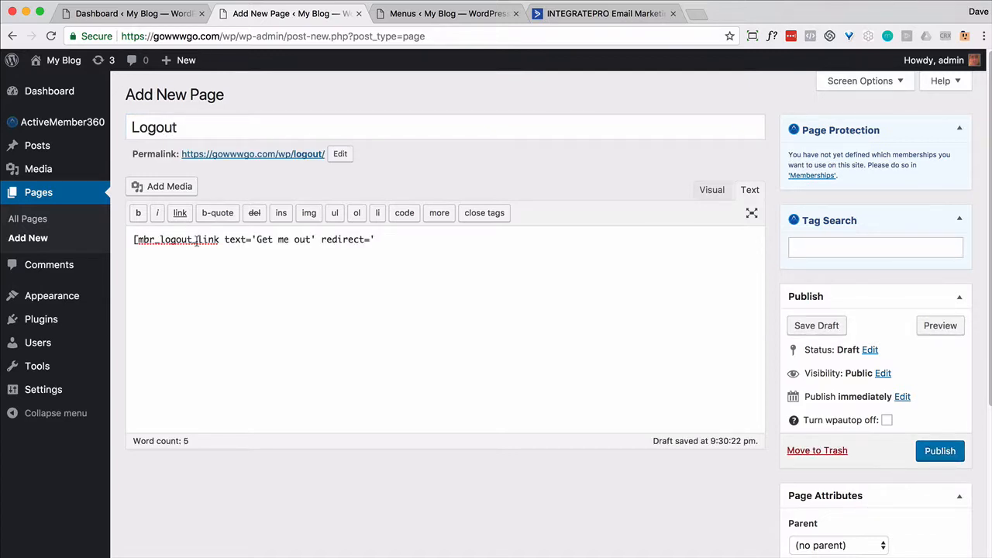
{"action": "type", "text": "']"}
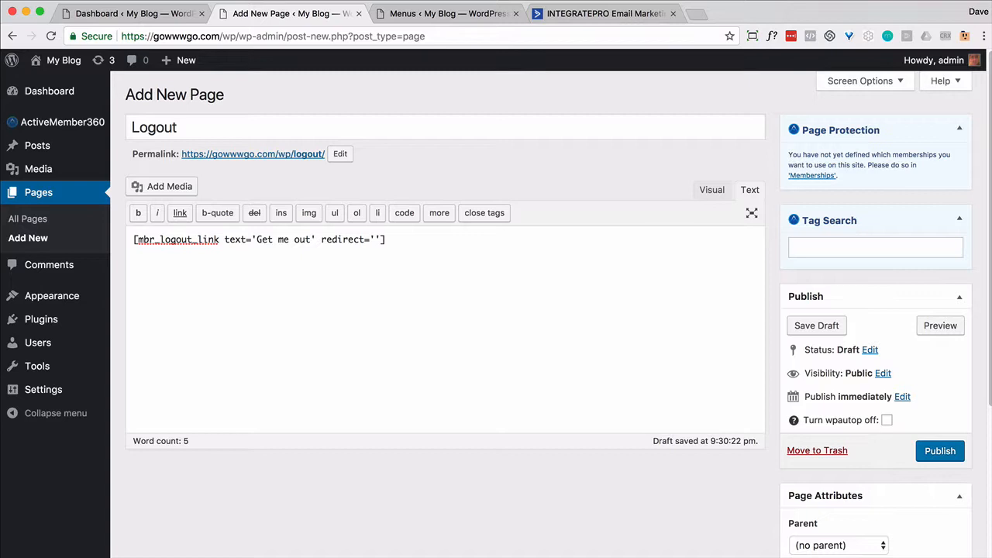
{"action": "mouse_move", "coordinate": [911, 458]}
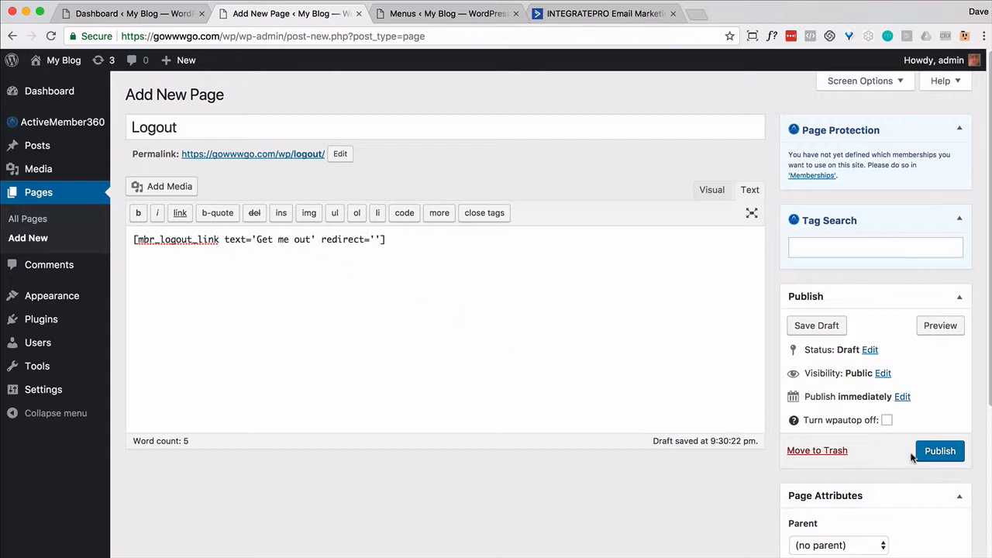
{"action": "left_click", "coordinate": [939, 449]}
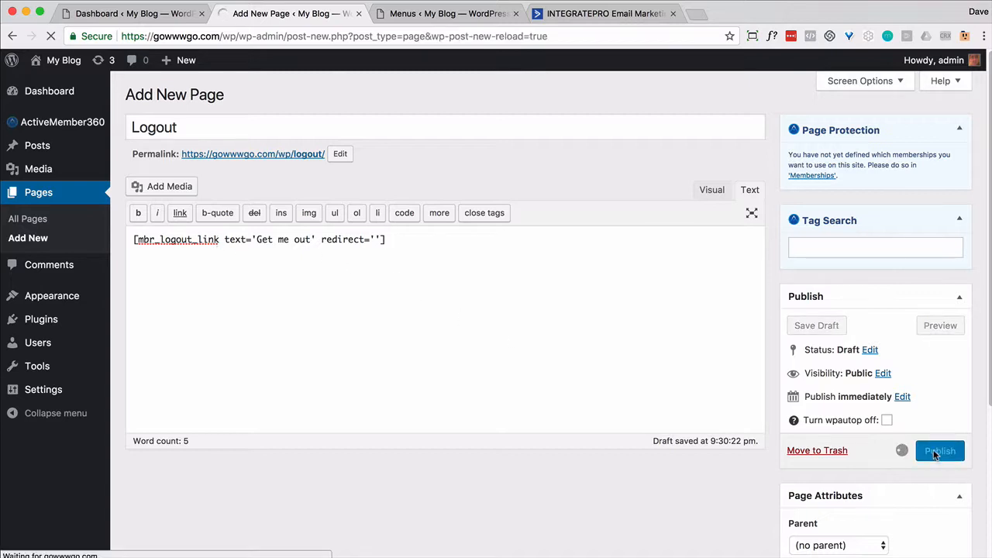
{"action": "left_click", "coordinate": [939, 449]}
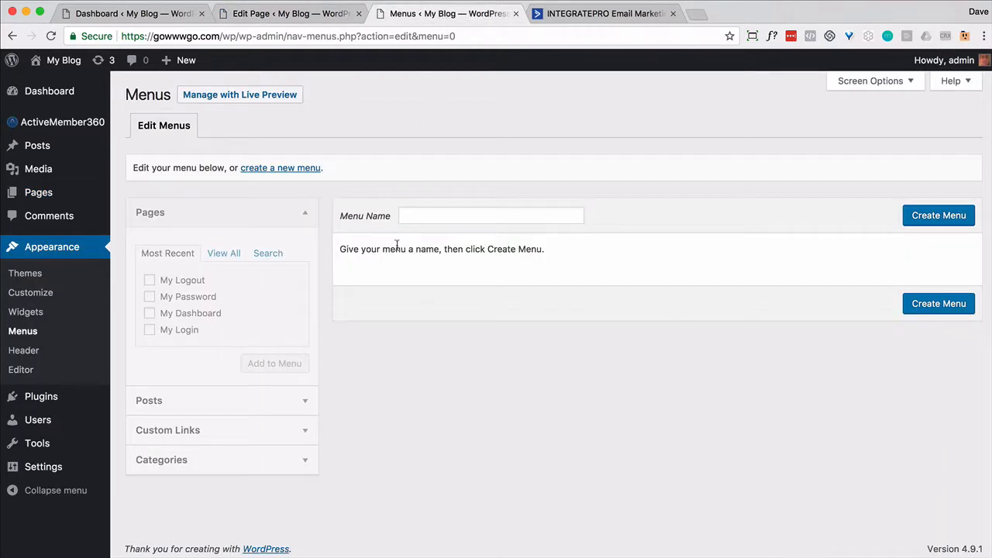
Create a menu named Custom and add all five new pages to it.
{"action": "type", "text": "Custom"}
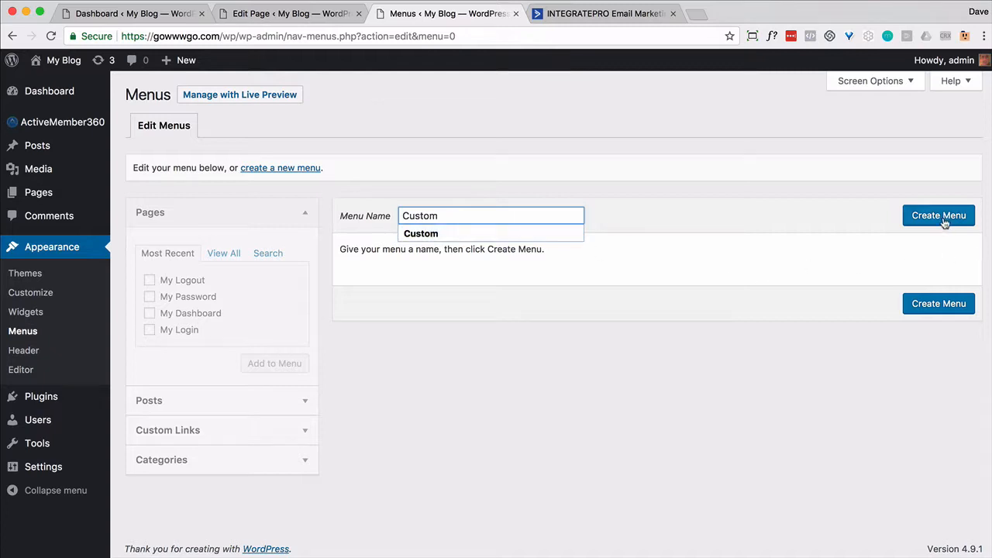
{"action": "left_click", "coordinate": [940, 215]}
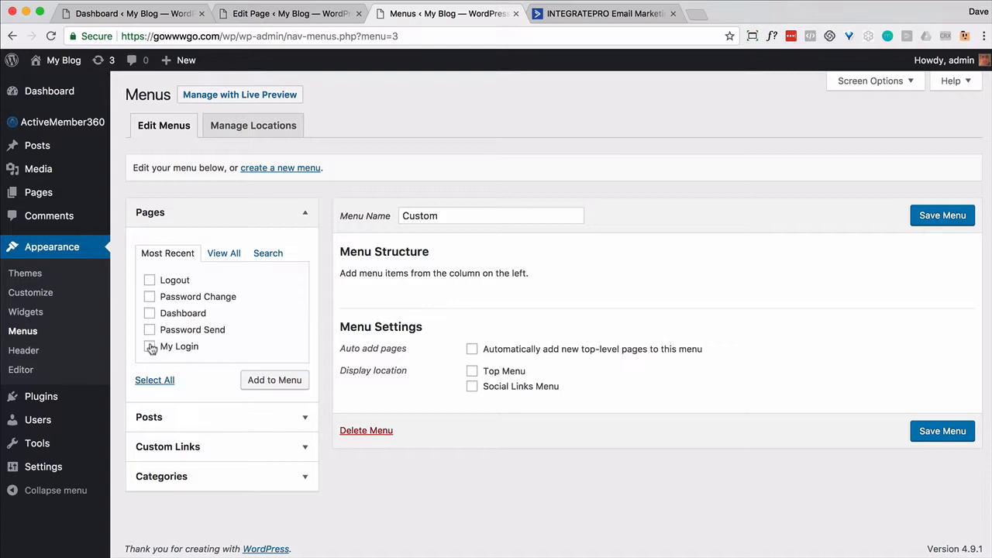
{"action": "left_click", "coordinate": [149, 347]}
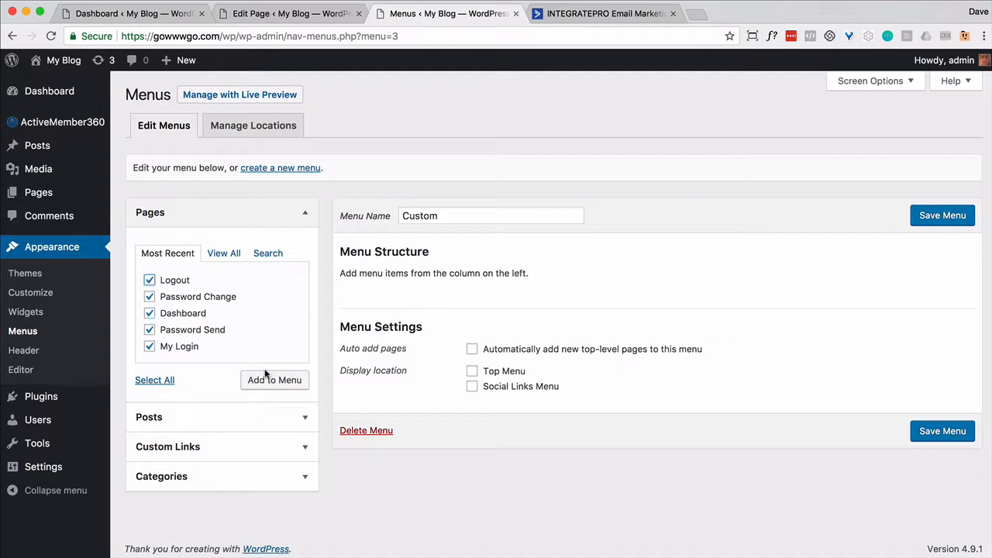
{"action": "left_click", "coordinate": [274, 379]}
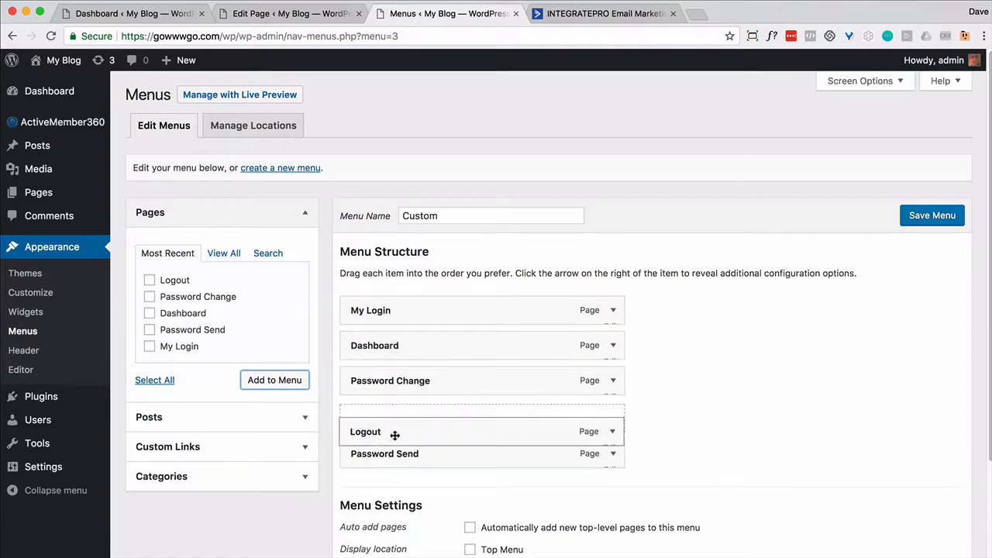
Move Logout to the end and assign the menu to the Top Menu location.
{"action": "left_click_drag", "start_coordinate": [393, 431], "coordinate": [394, 452]}
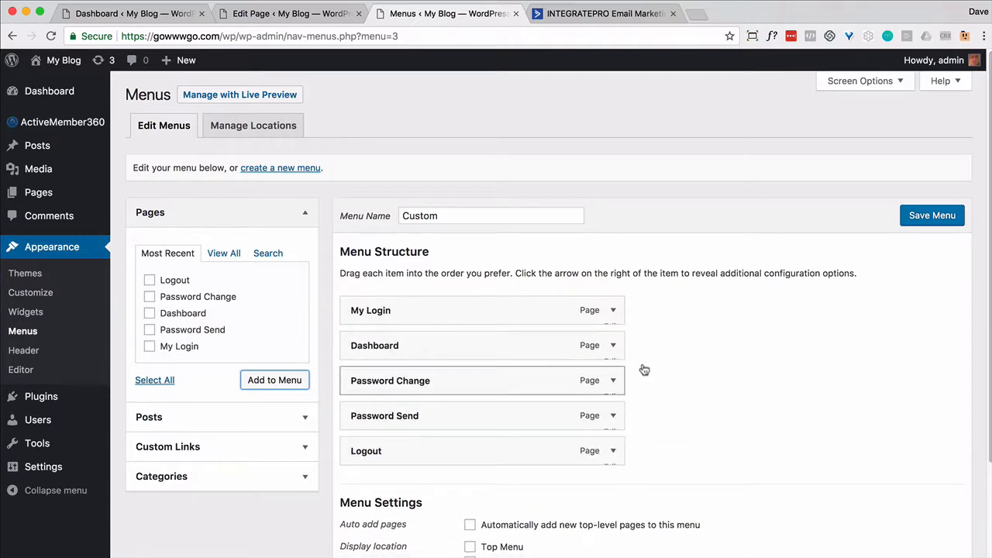
{"action": "scroll", "scroll_direction": "down", "scroll_amount": 3}
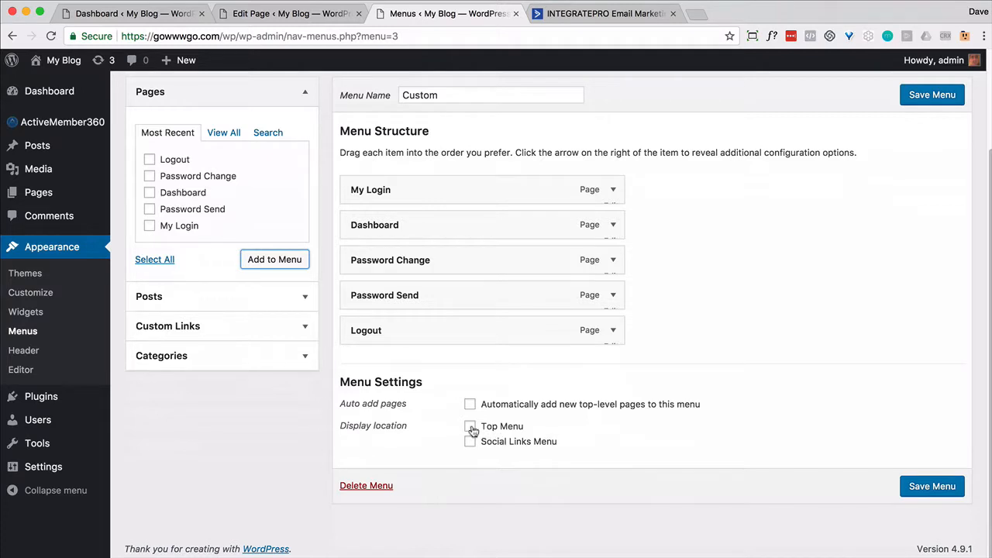
{"action": "left_click", "coordinate": [470, 424]}
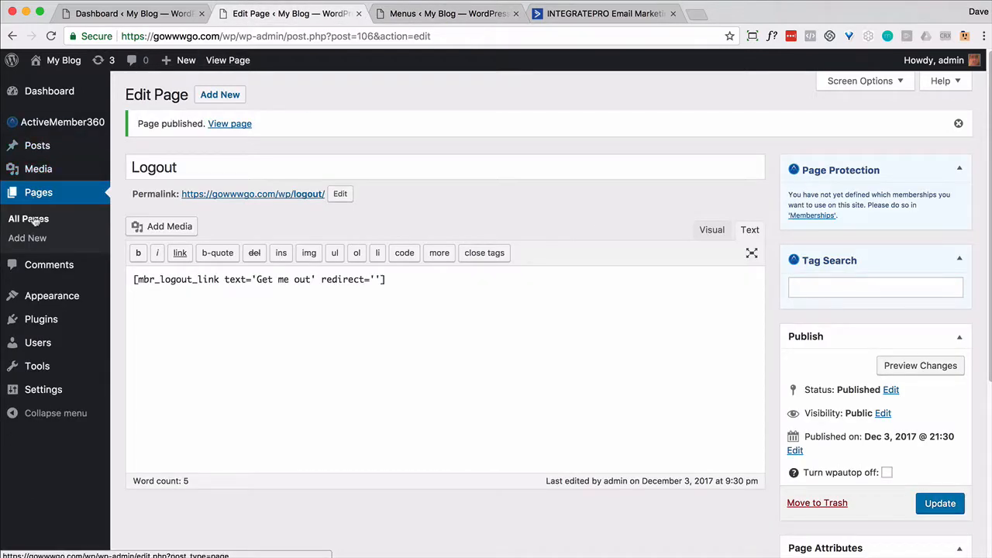
View the live My Login page from All Pages, then bring up My Login for editing.
{"action": "left_click", "coordinate": [28, 218]}
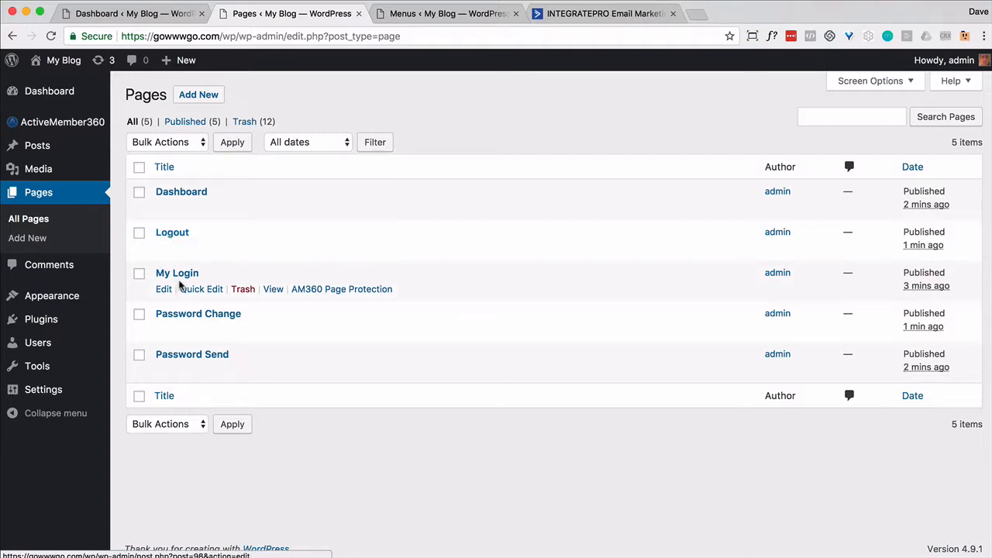
{"action": "right_click", "coordinate": [273, 290]}
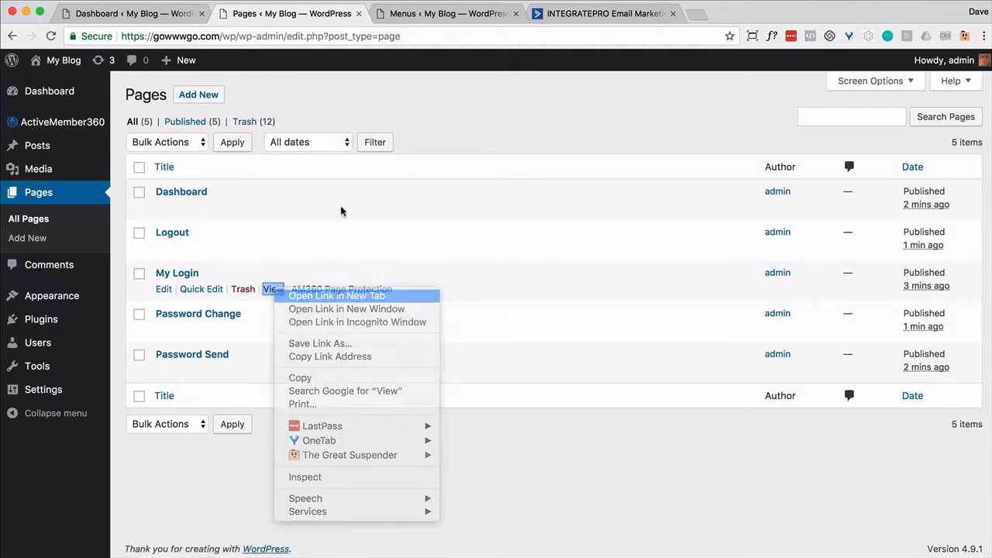
{"action": "left_click", "coordinate": [338, 295]}
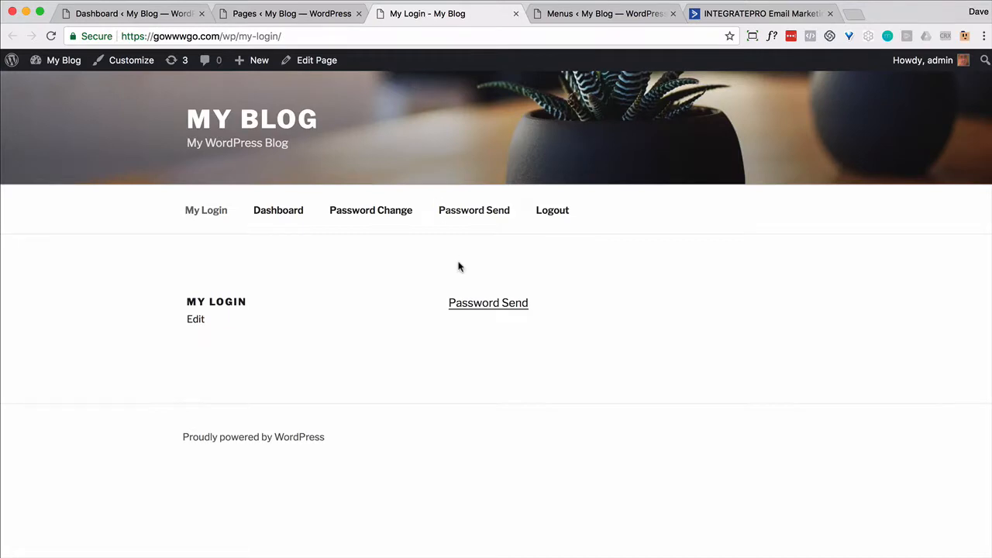
{"action": "mouse_move", "coordinate": [488, 302]}
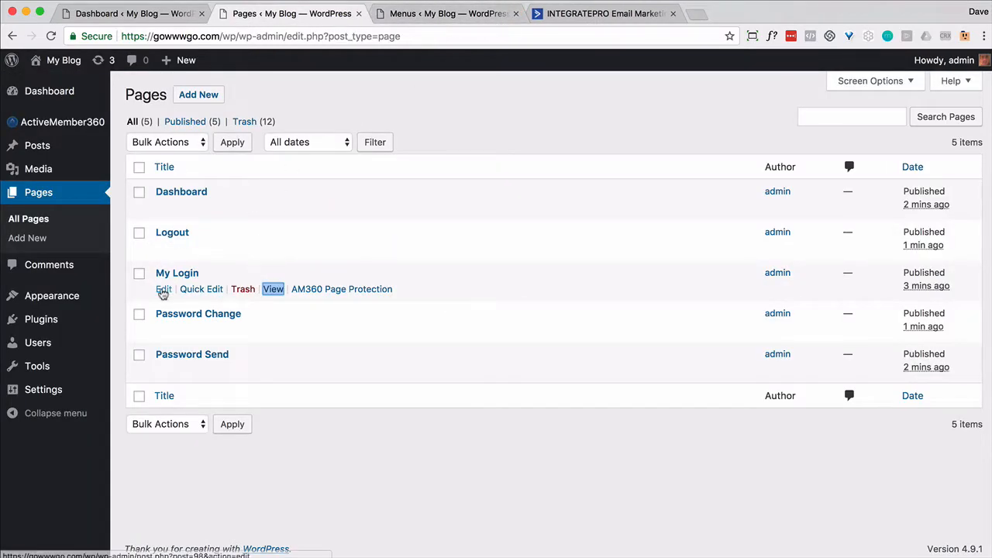
{"action": "left_click", "coordinate": [162, 290]}
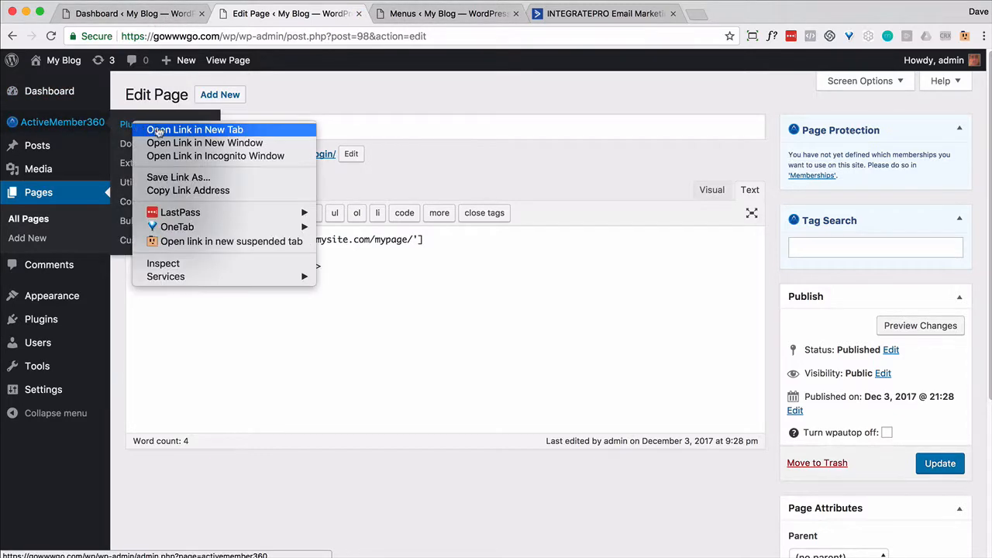
Check the ActiveCampaign contact's fields, then return to ActiveMember360 Plugin Options.
{"action": "left_click", "coordinate": [196, 130]}
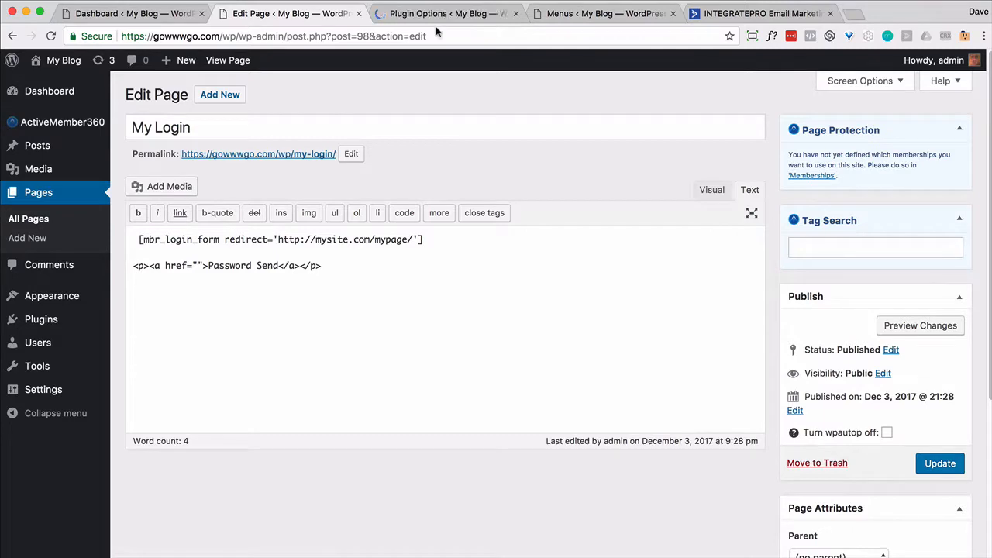
{"action": "left_click", "coordinate": [760, 13]}
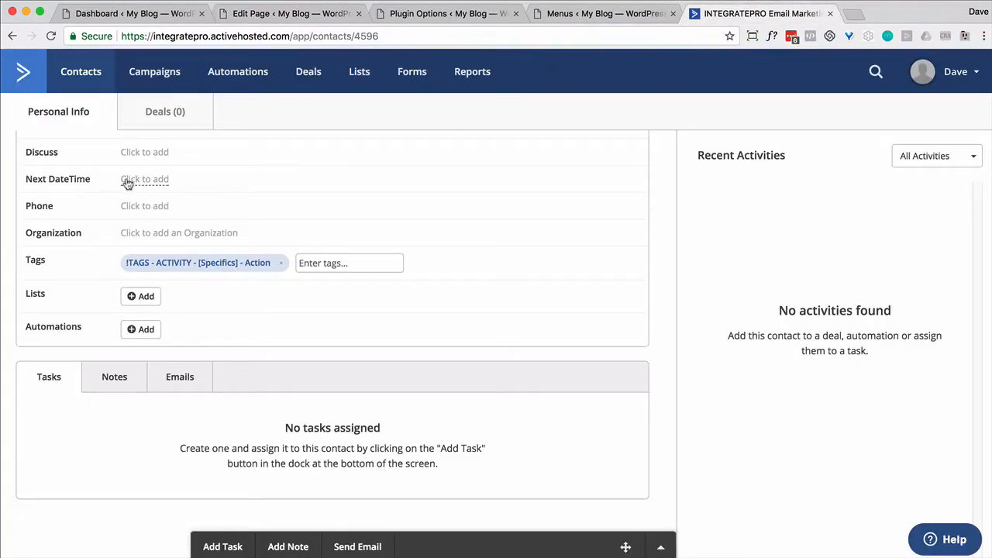
{"action": "scroll", "scroll_direction": "up", "scroll_amount": 3}
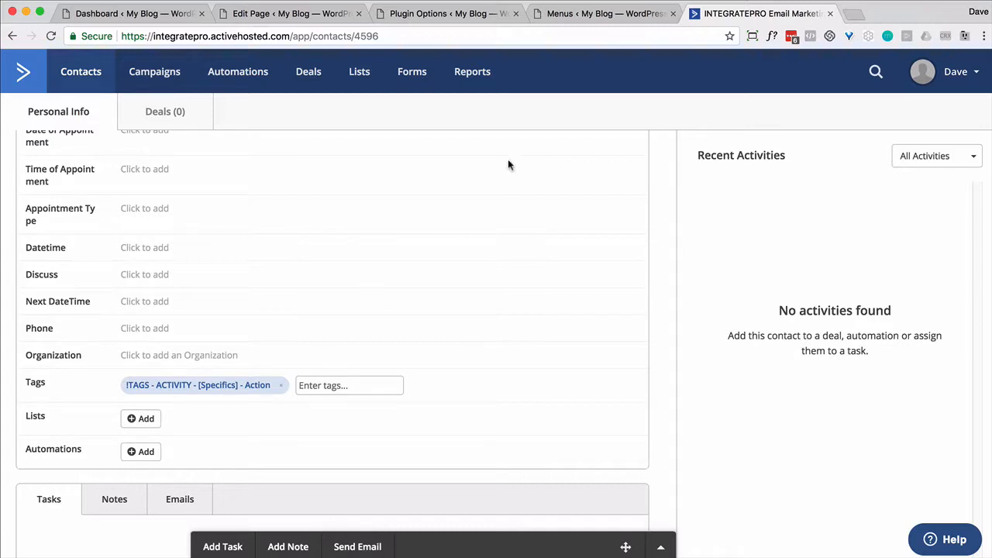
{"action": "left_click", "coordinate": [446, 13]}
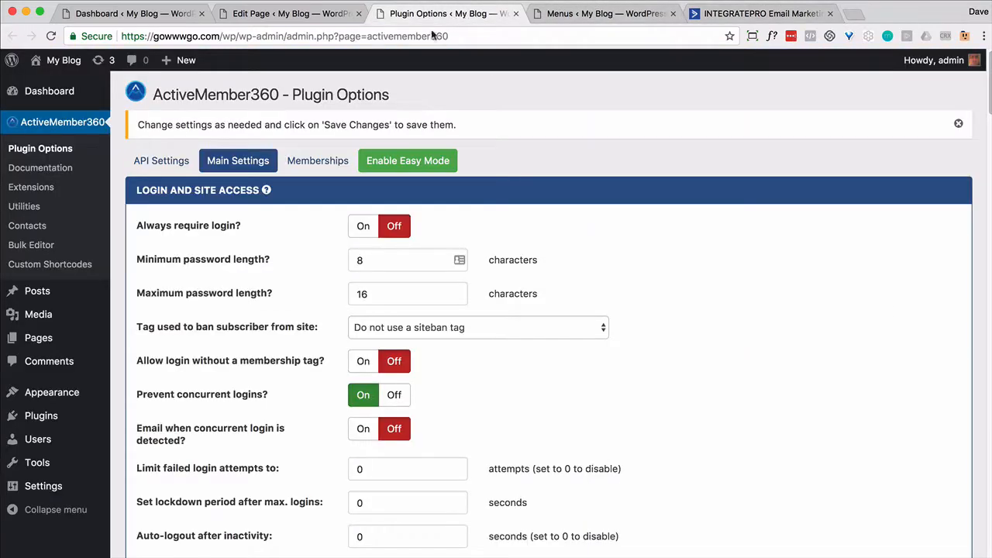
In Memberships, create My Membership on the Action (101) tag.
{"action": "left_click", "coordinate": [317, 160]}
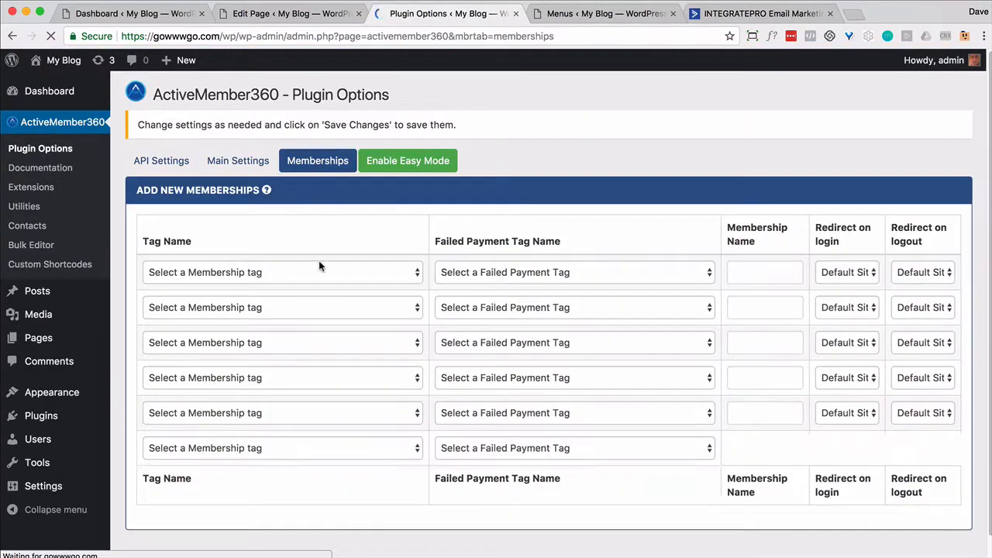
{"action": "left_click", "coordinate": [282, 273]}
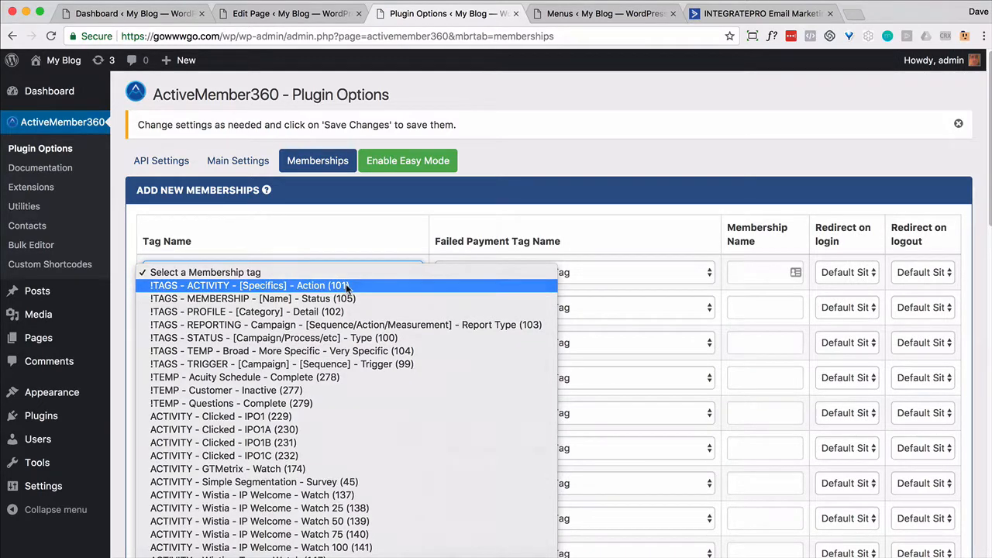
{"action": "left_click", "coordinate": [248, 285]}
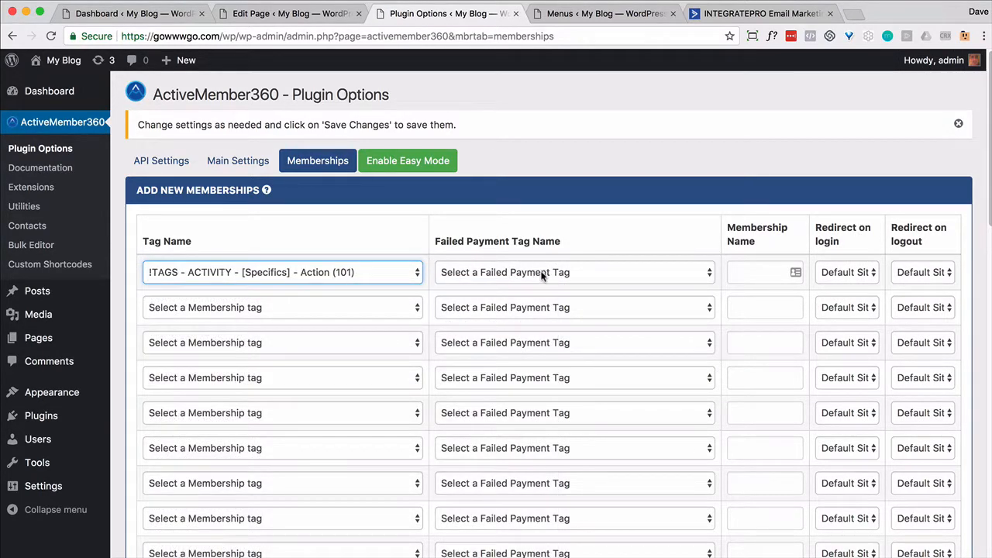
{"action": "left_click", "coordinate": [764, 273]}
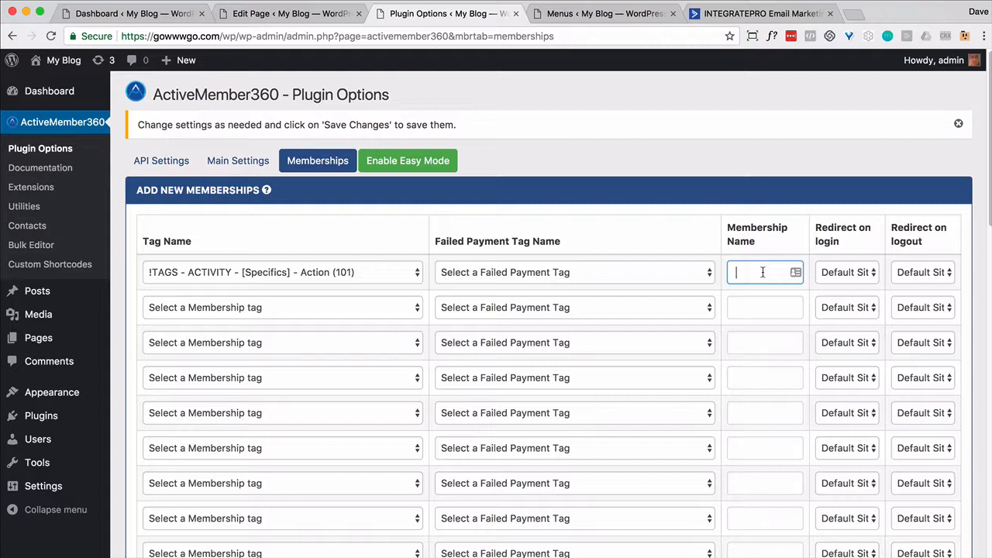
{"action": "type", "text": "y Membership"}
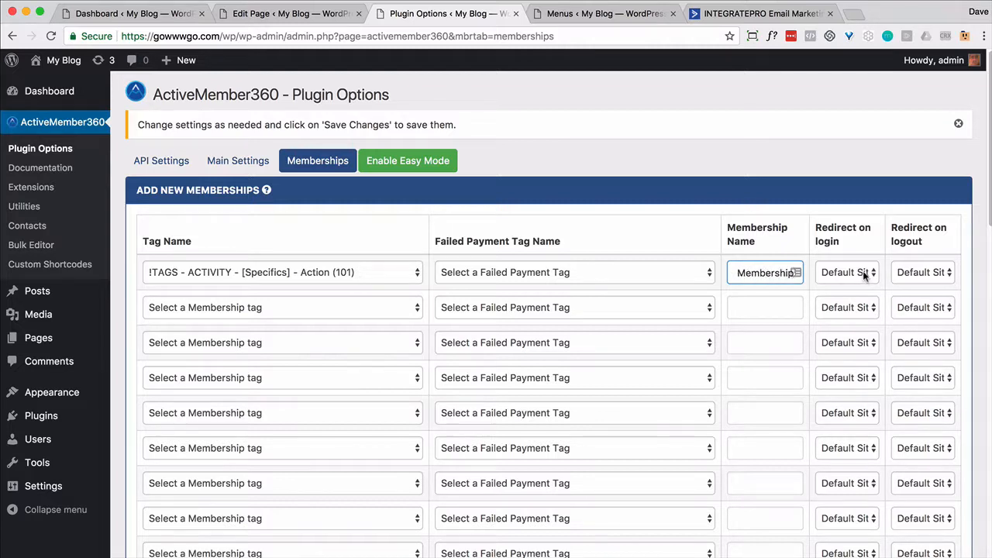
Redirect members to Dashboard on login and My Login on logout.
{"action": "left_click", "coordinate": [846, 272]}
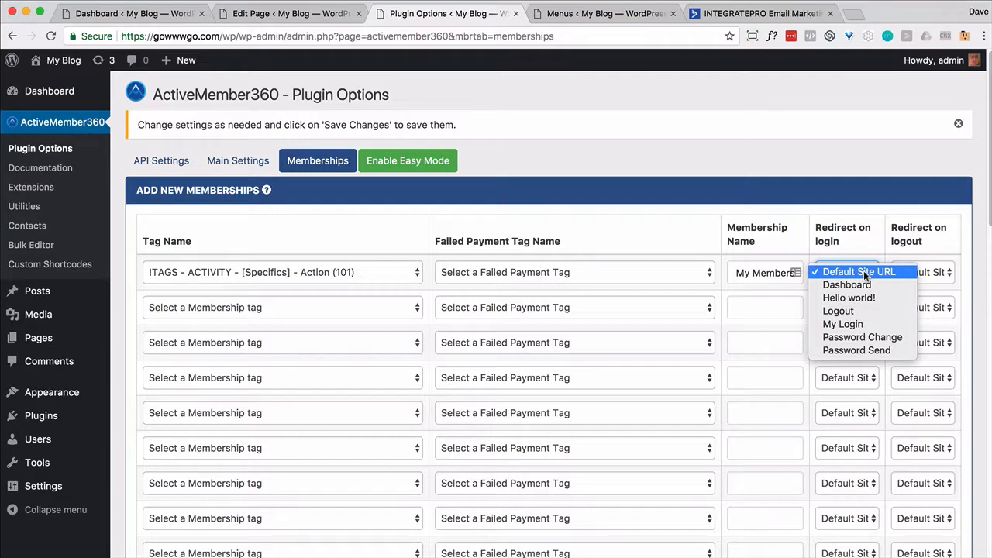
{"action": "left_click", "coordinate": [846, 285]}
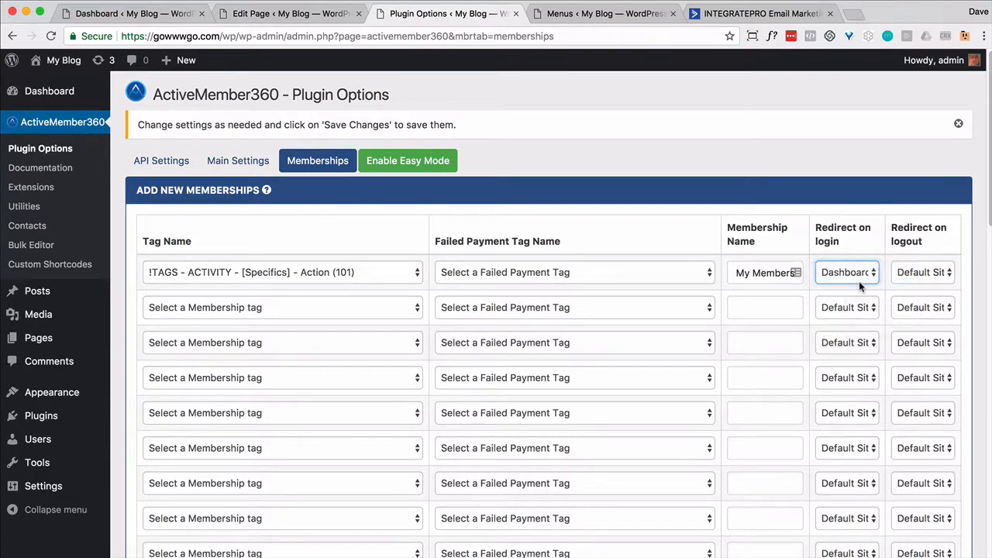
{"action": "left_click", "coordinate": [922, 273]}
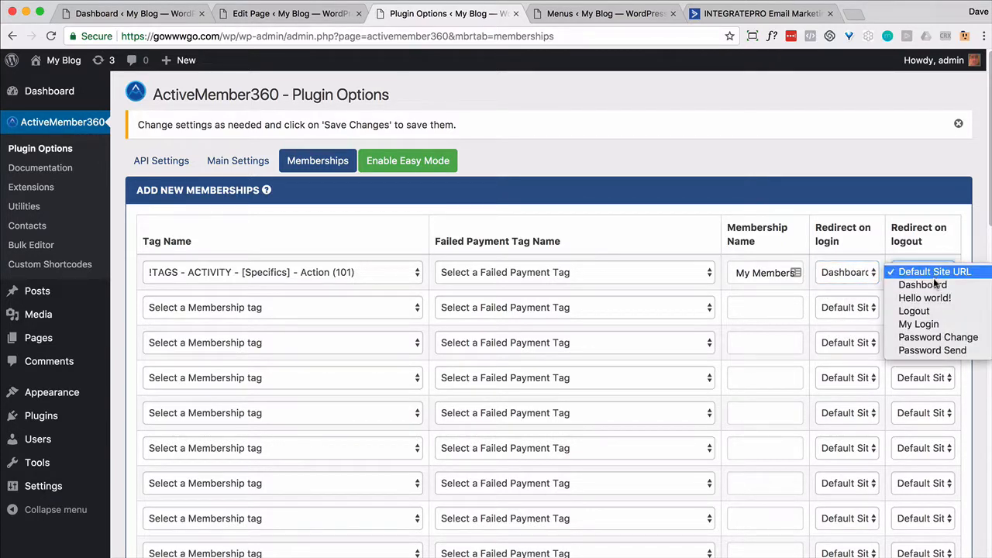
{"action": "mouse_move", "coordinate": [917, 324]}
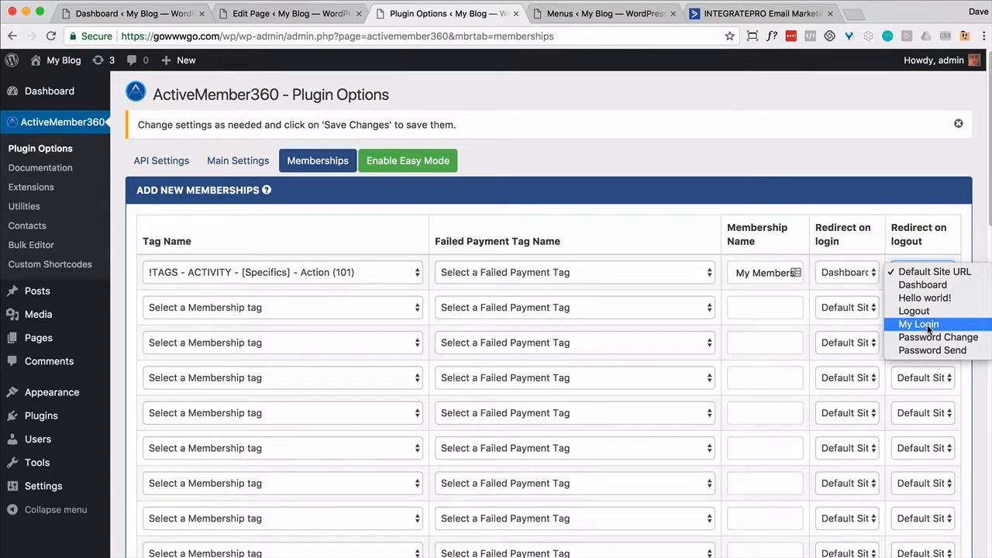
{"action": "left_click", "coordinate": [918, 324]}
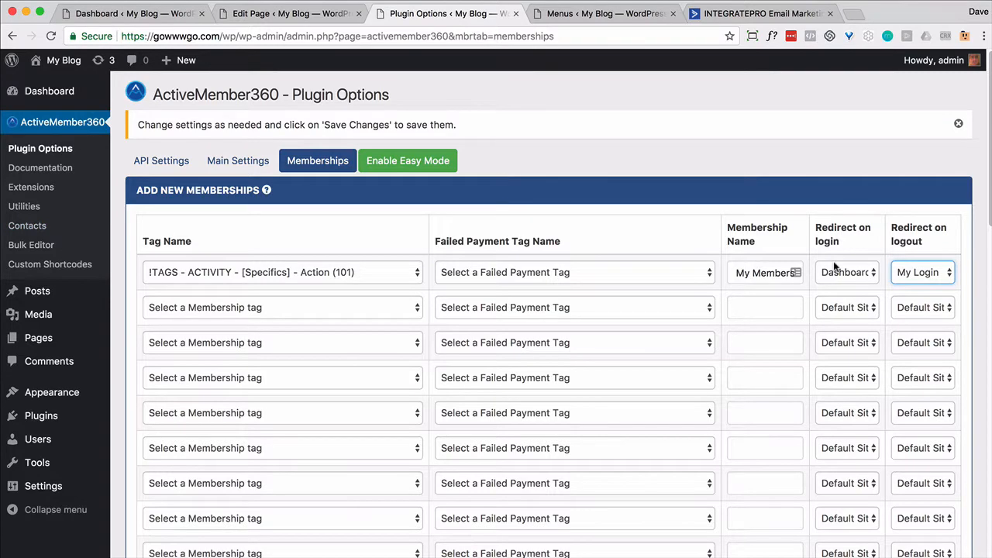
{"action": "scroll", "scroll_direction": "down", "scroll_amount": 3}
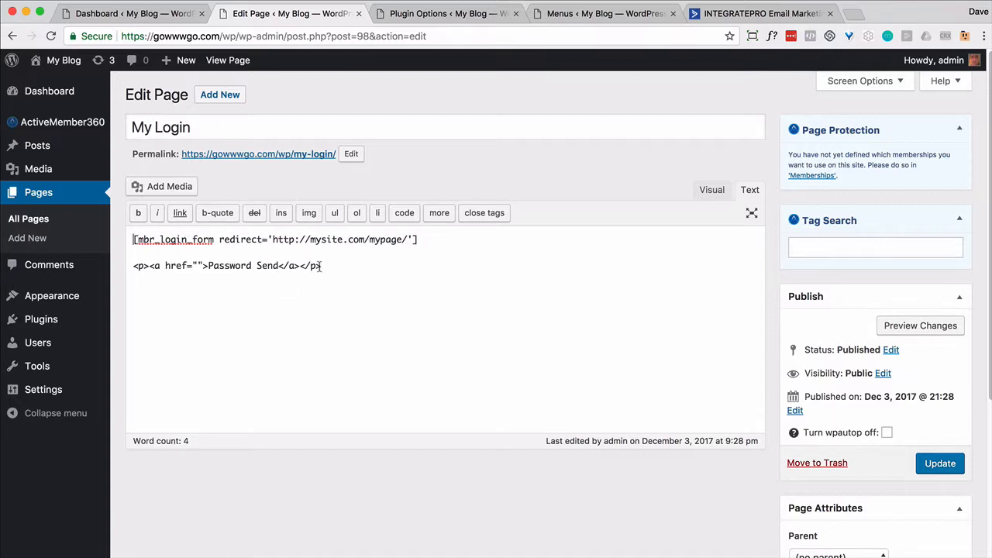
{"action": "mouse_move", "coordinate": [917, 443]}
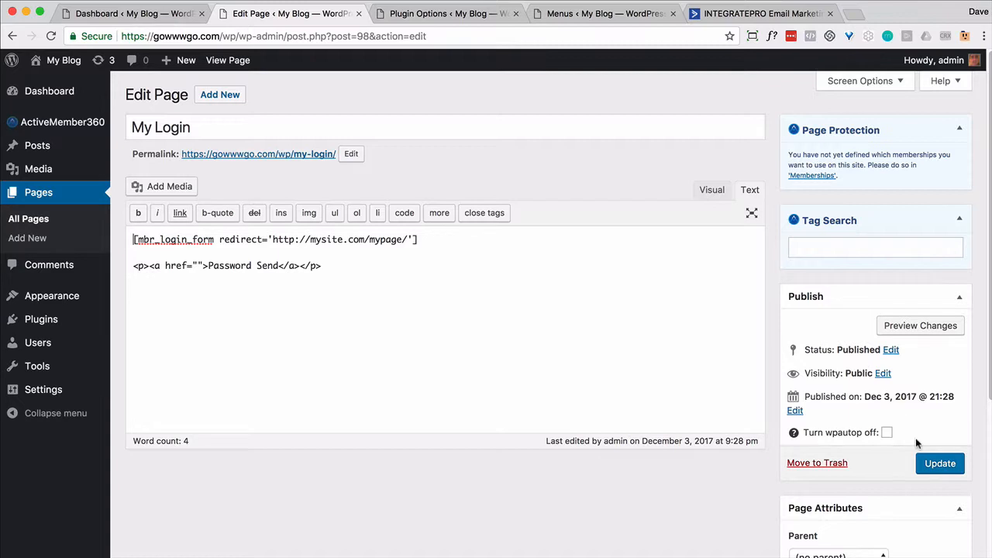
Update the My Login page and select its placeholder redirect address for replacement.
{"action": "left_click", "coordinate": [939, 462]}
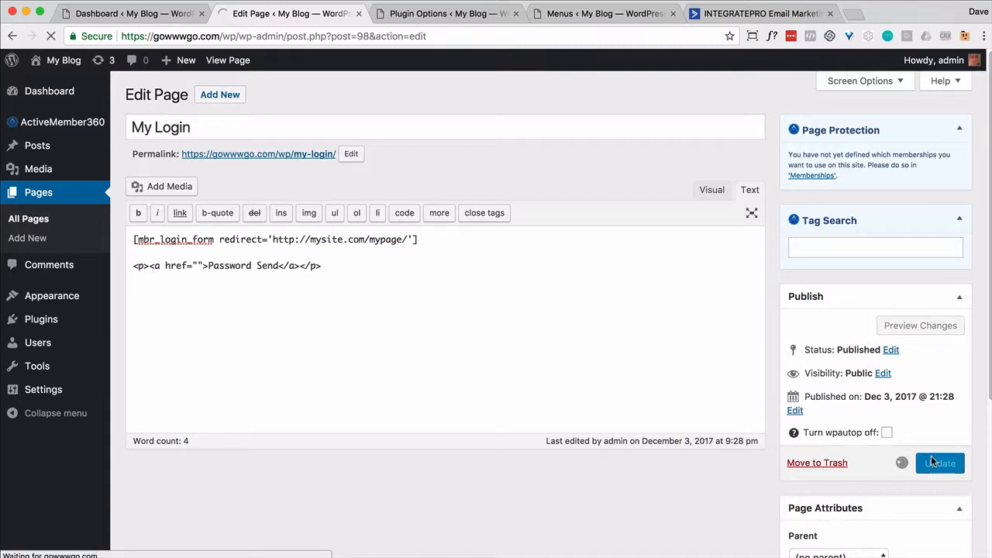
{"action": "left_click", "coordinate": [939, 462]}
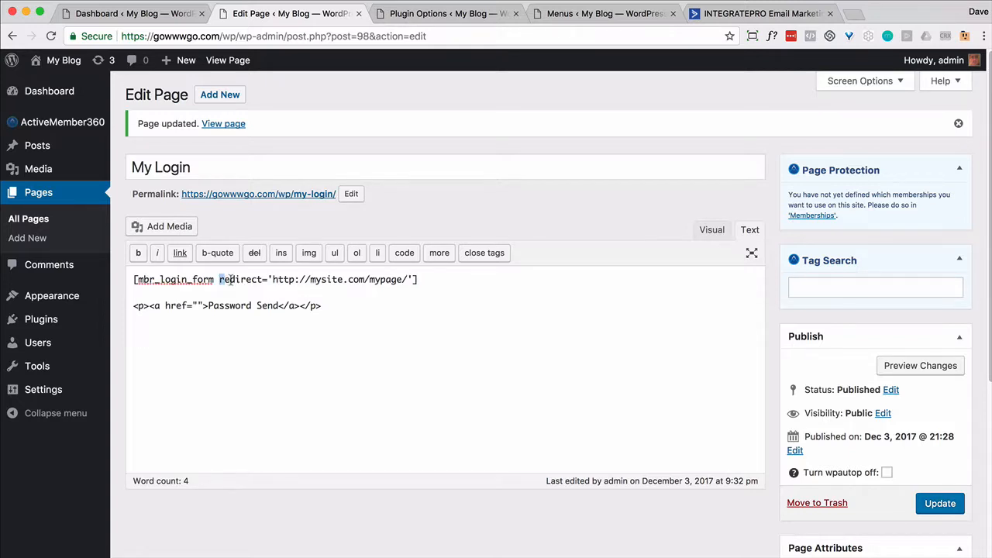
{"action": "left_click_drag", "start_coordinate": [218, 279], "coordinate": [411, 279]}
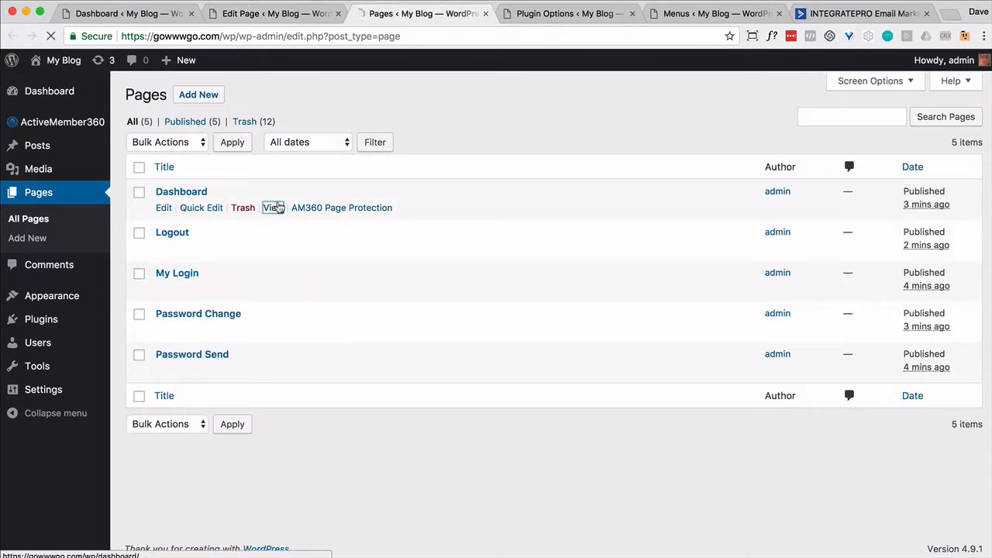
{"action": "left_click", "coordinate": [273, 208]}
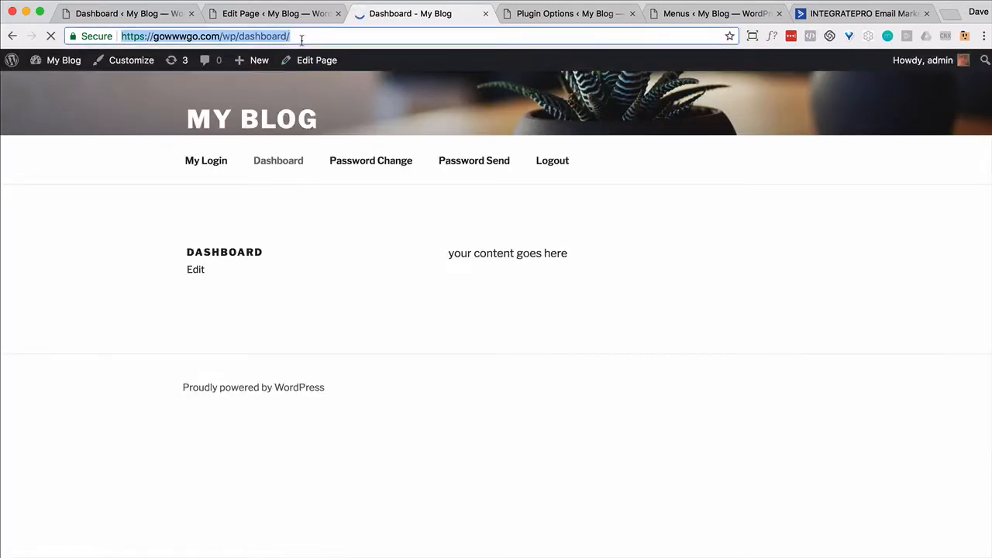
{"action": "left_click", "coordinate": [271, 12]}
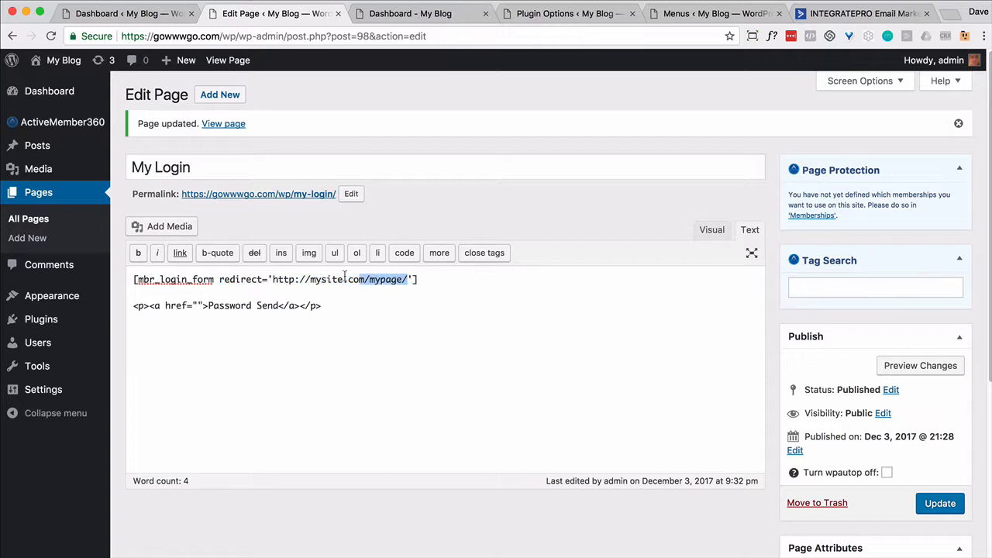
{"action": "type", "text": "https://gowwwgo.com/wp/dashboard/"}
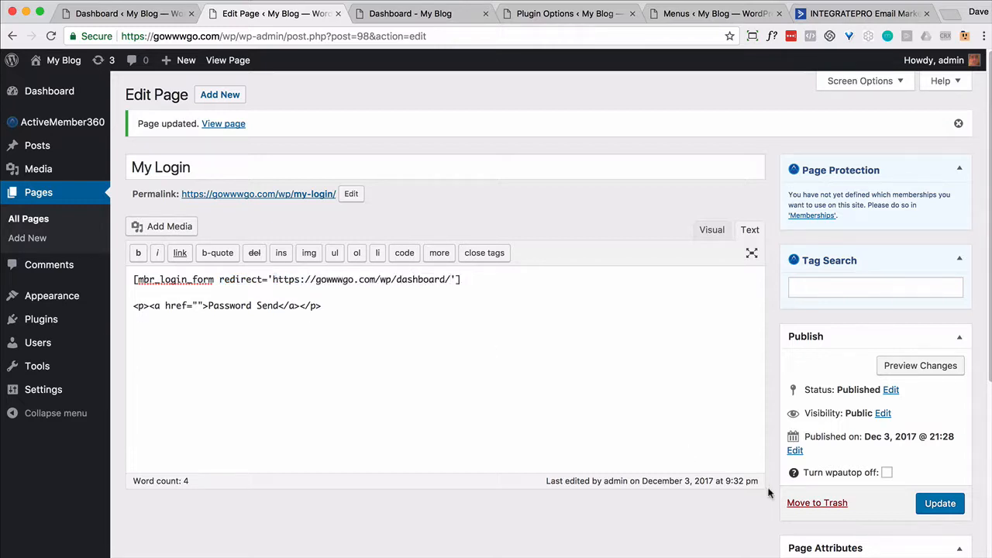
{"action": "left_click", "coordinate": [939, 502]}
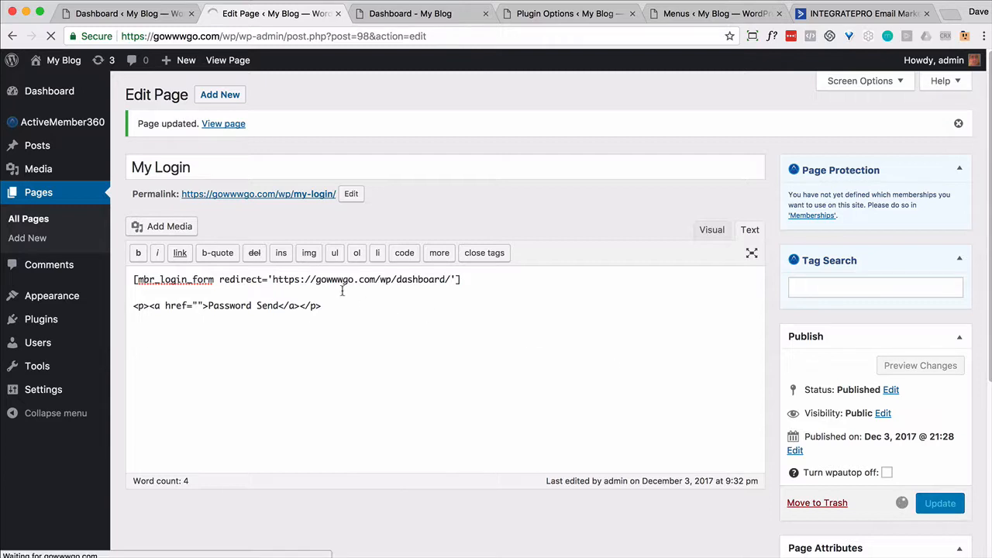
{"action": "left_click", "coordinate": [939, 503]}
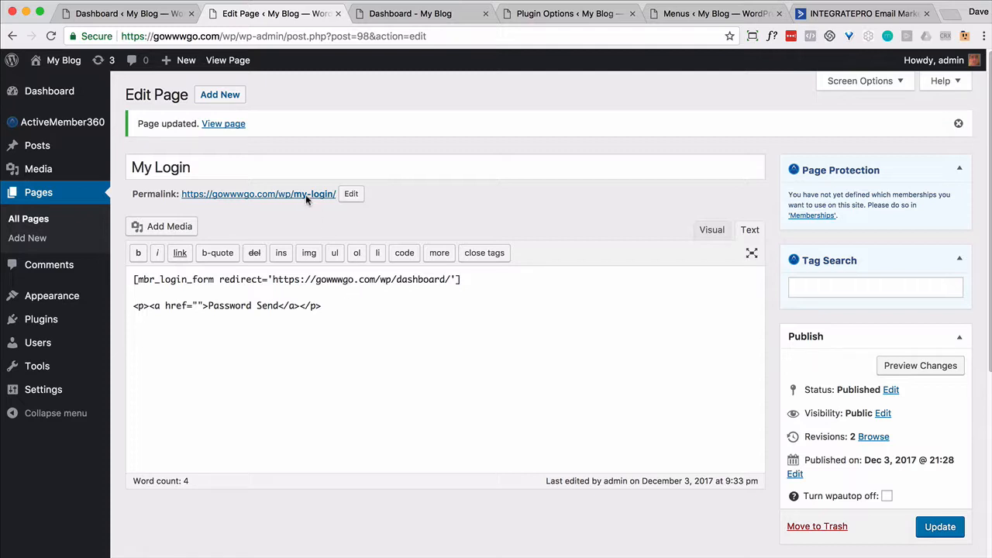
{"action": "right_click", "coordinate": [257, 193]}
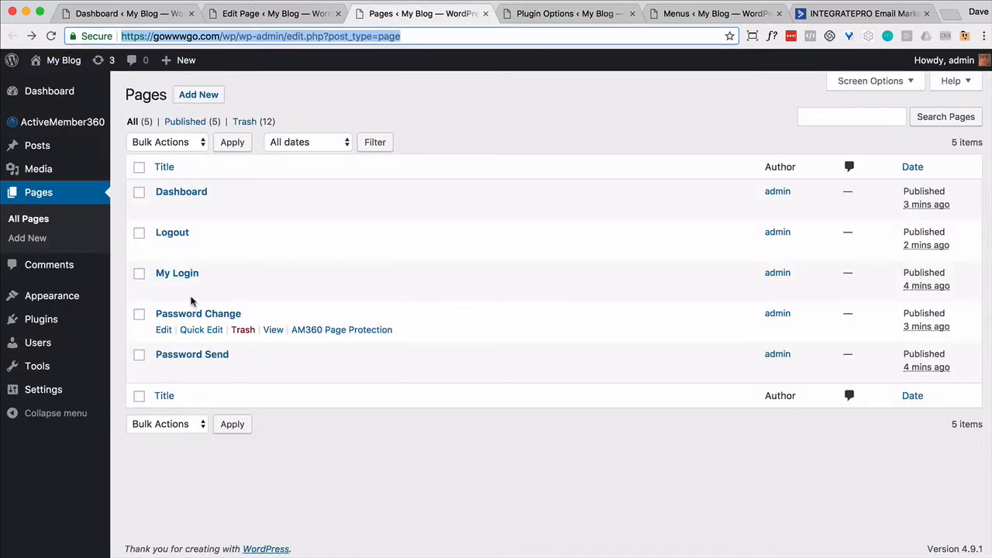
{"action": "left_click", "coordinate": [165, 248]}
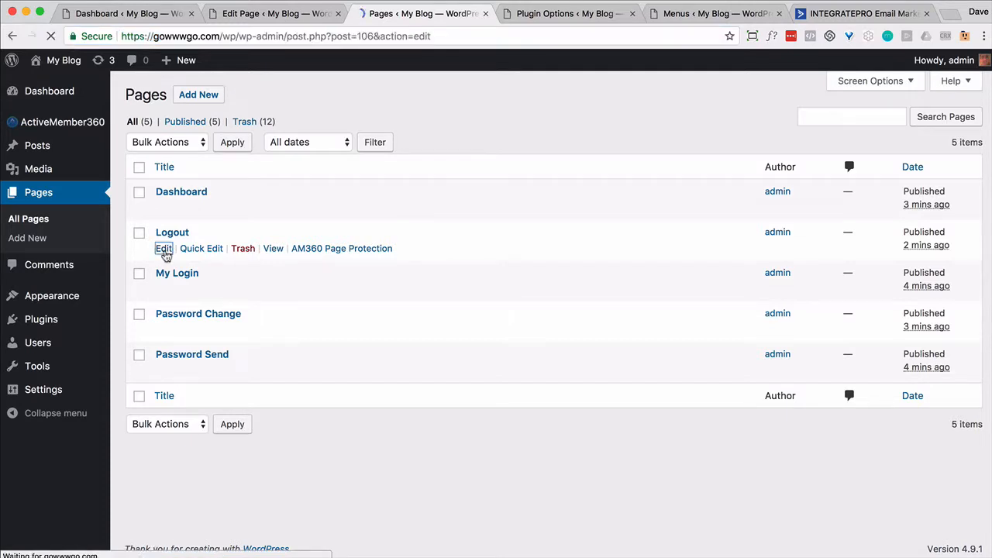
{"action": "left_click", "coordinate": [164, 248]}
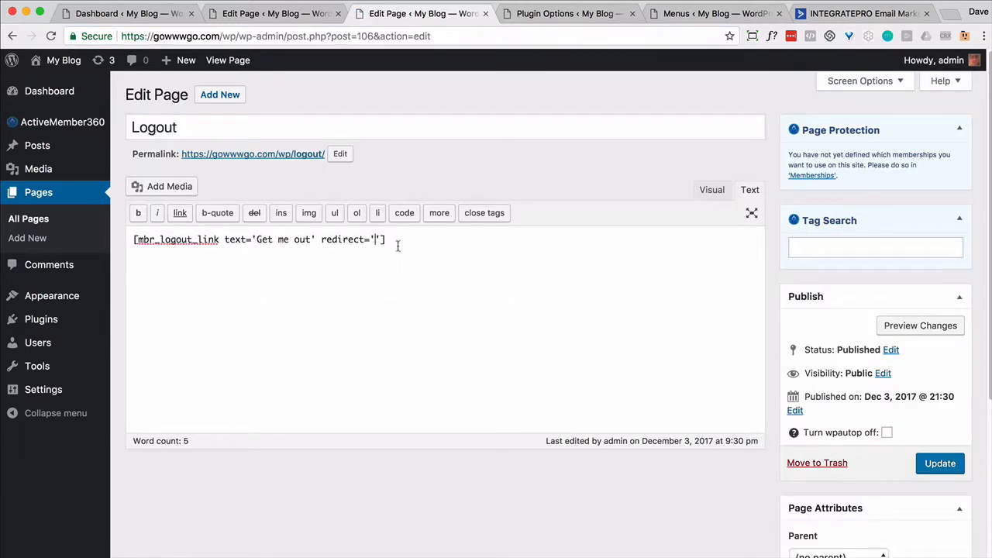
{"action": "type", "text": "https://gowwwgo.com/wp/my-login/"}
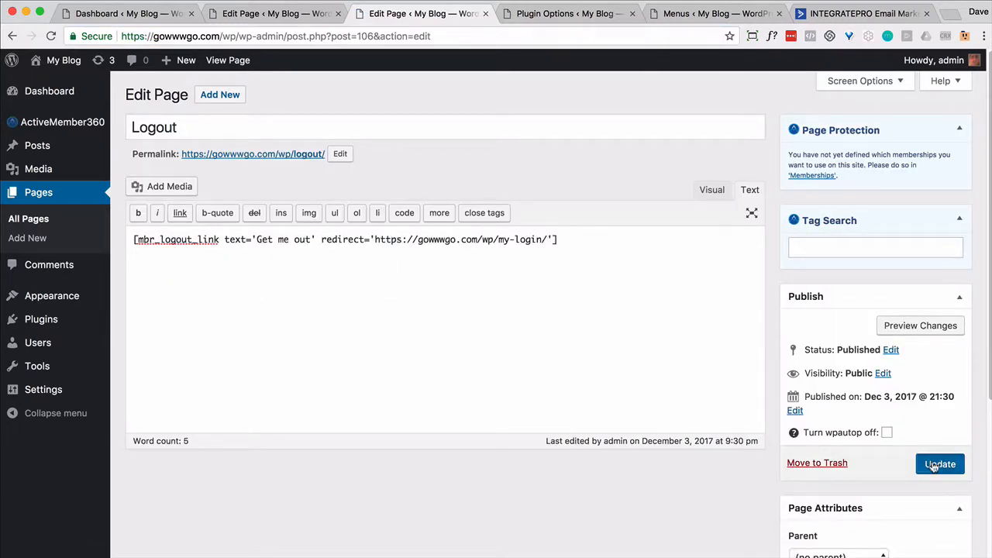
{"action": "left_click", "coordinate": [939, 463]}
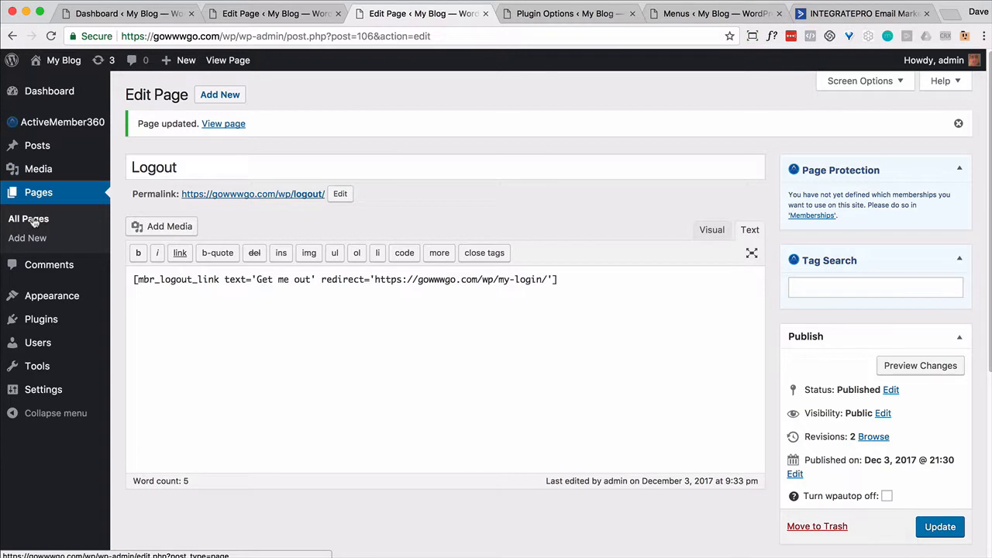
{"action": "left_click", "coordinate": [28, 219]}
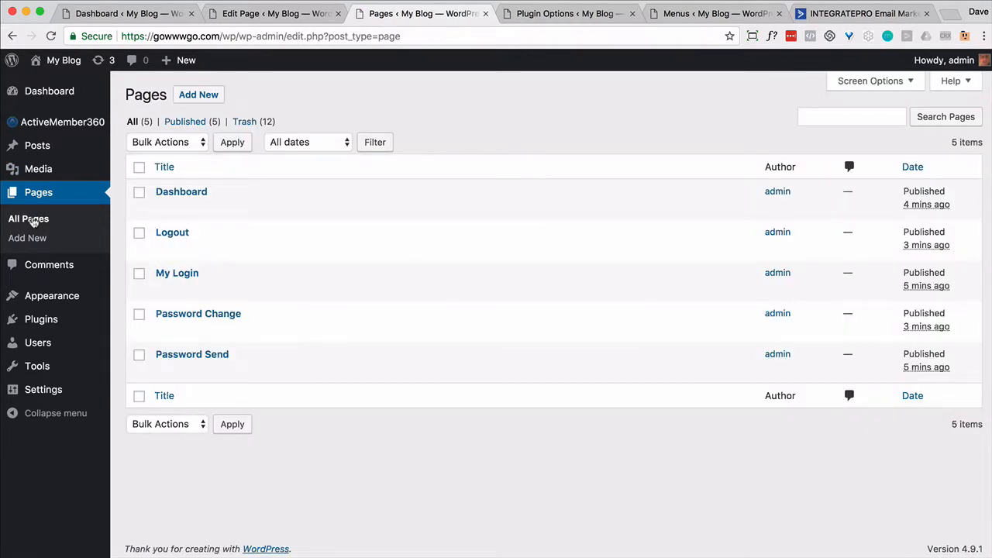
{"action": "mouse_move", "coordinate": [172, 233]}
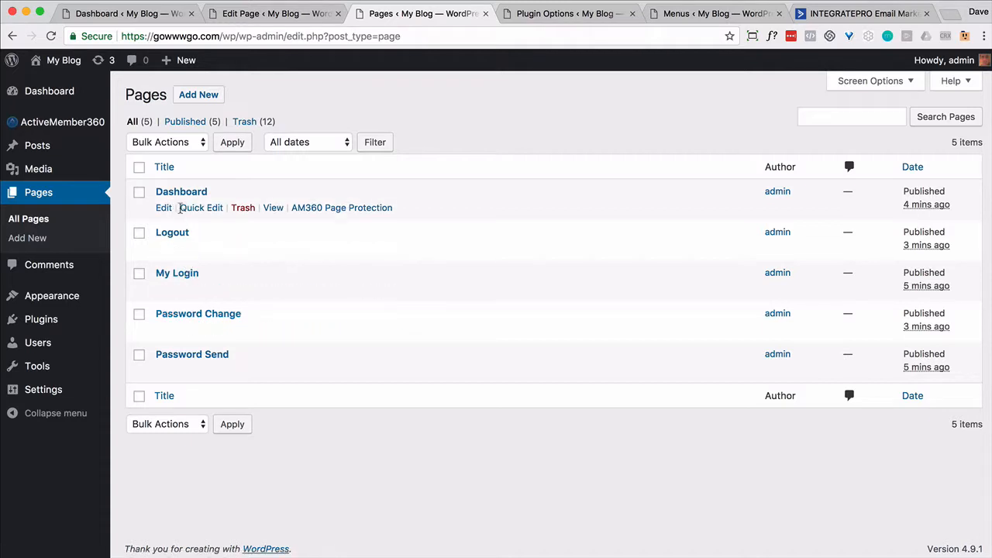
Save AM360 Page Protection permissions for Dashboard and return to the ActiveMember360 settings.
{"action": "left_click", "coordinate": [341, 208]}
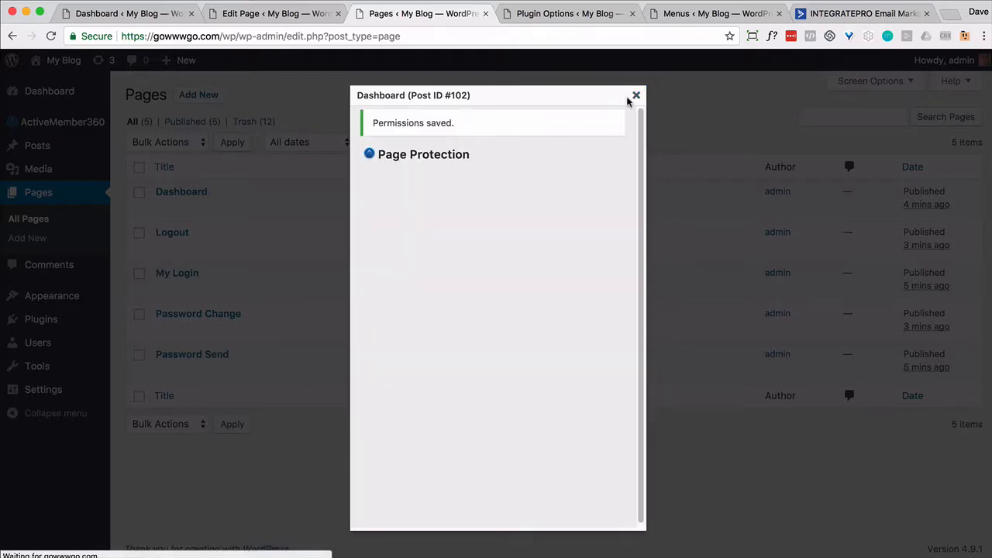
{"action": "left_click", "coordinate": [635, 97]}
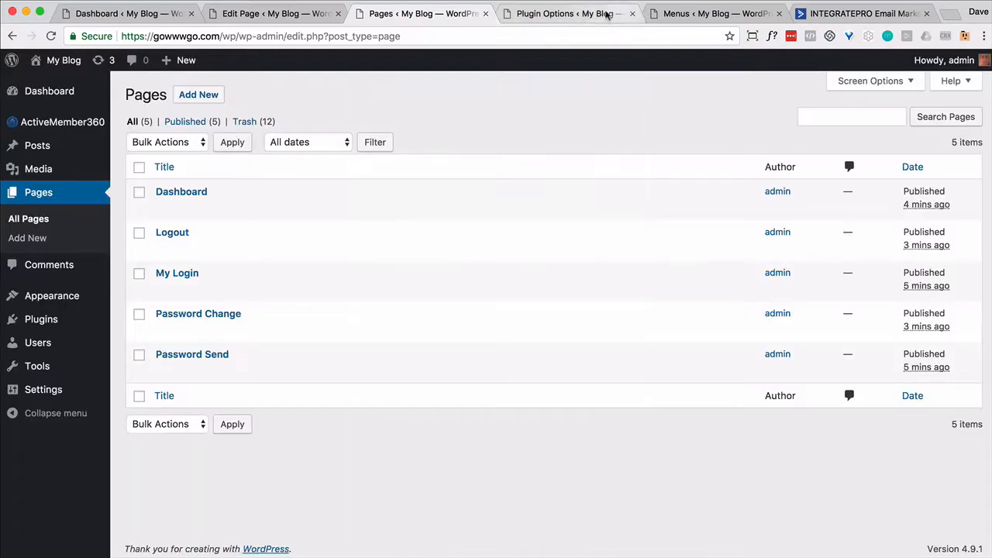
{"action": "left_click", "coordinate": [567, 12]}
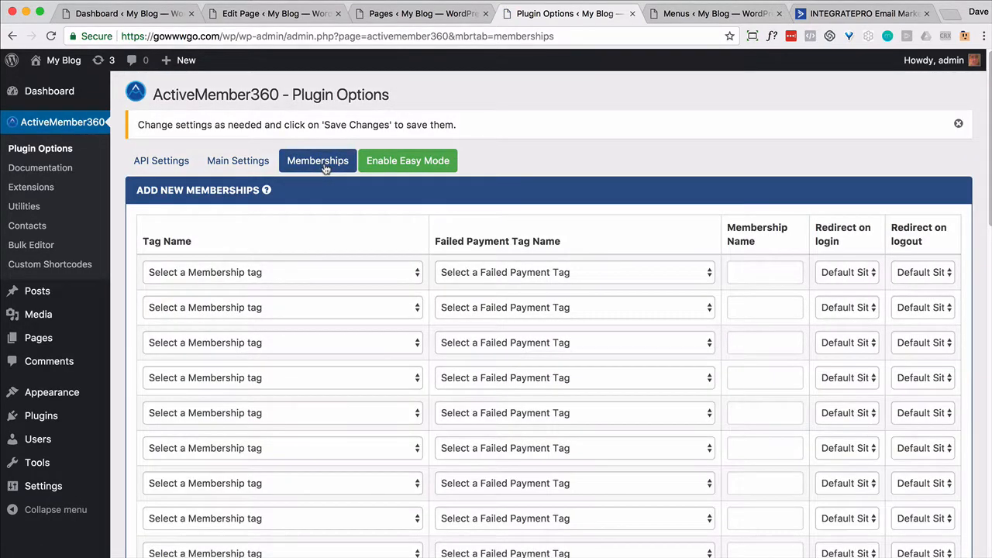
Start a membership named 'My M...' on the ACTIVITY Action (101) tag with login redirect Dashboard.
{"action": "left_click", "coordinate": [282, 272]}
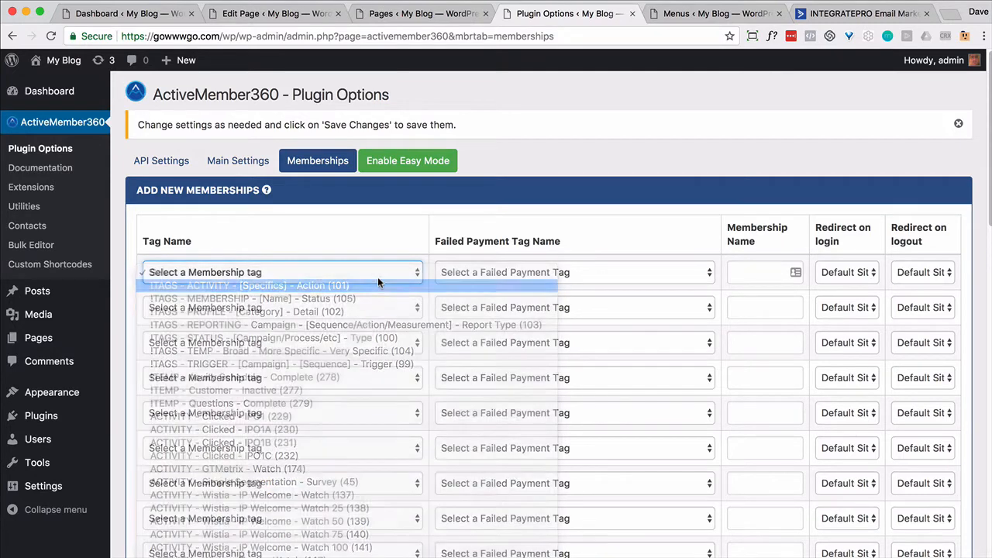
{"action": "left_click", "coordinate": [248, 285]}
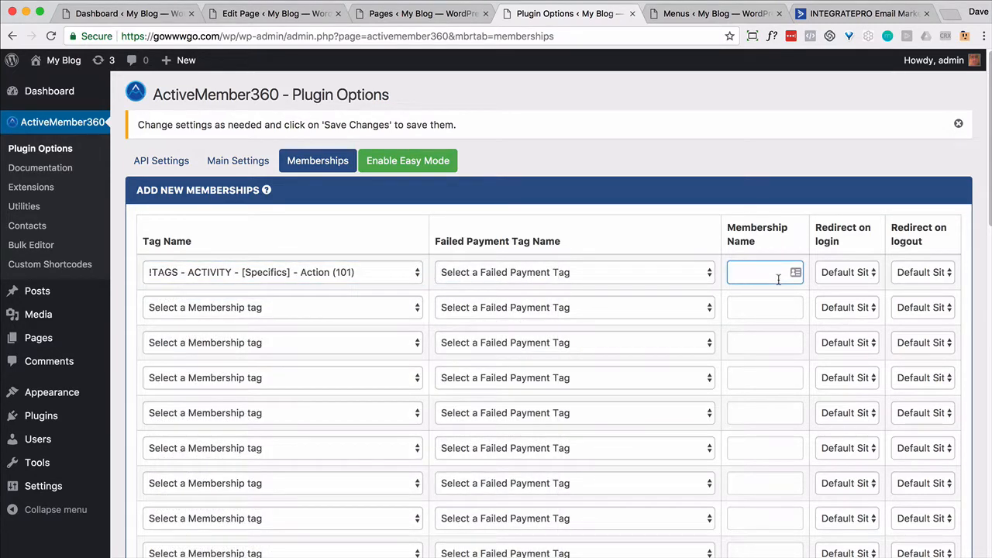
{"action": "type", "text": "My M"}
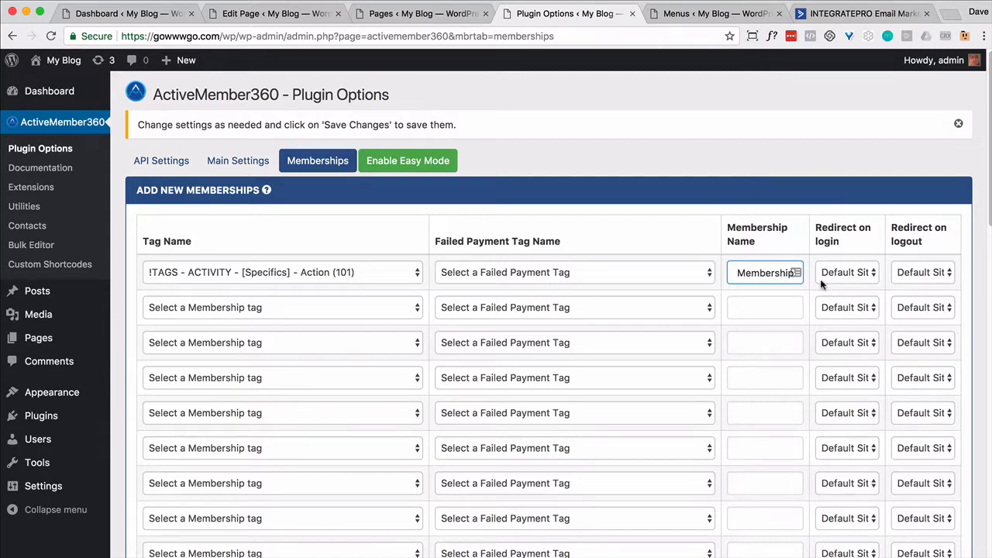
{"action": "left_click", "coordinate": [846, 273]}
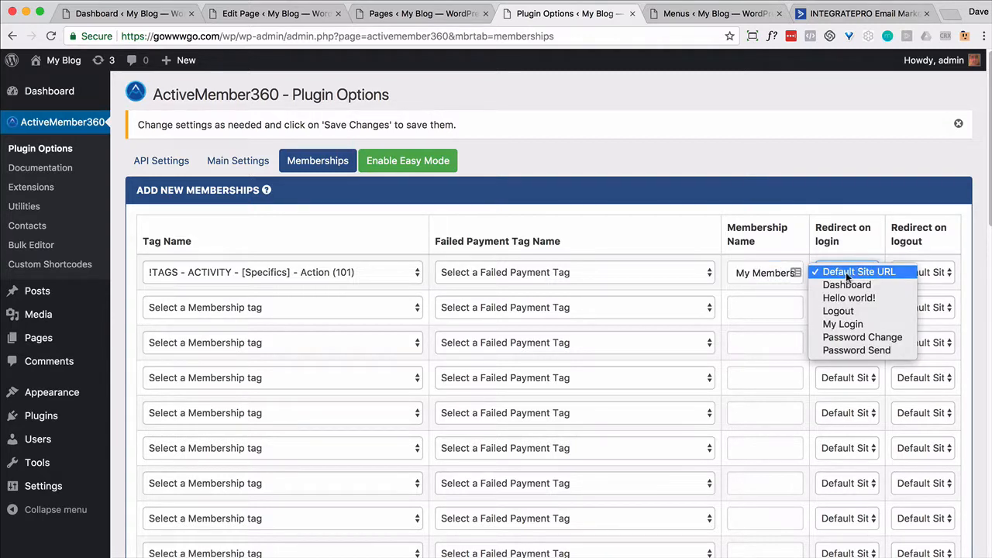
{"action": "mouse_move", "coordinate": [849, 298]}
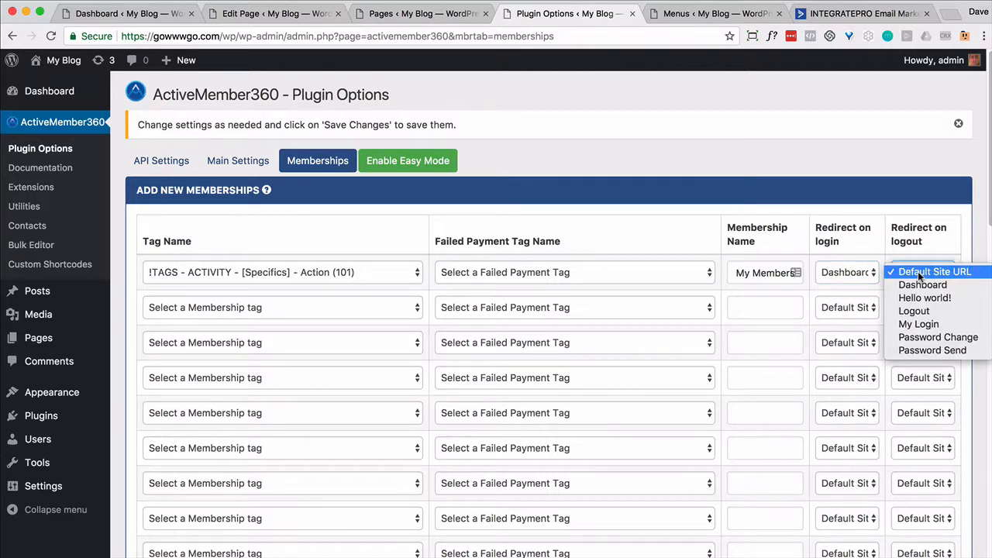
{"action": "mouse_move", "coordinate": [918, 324]}
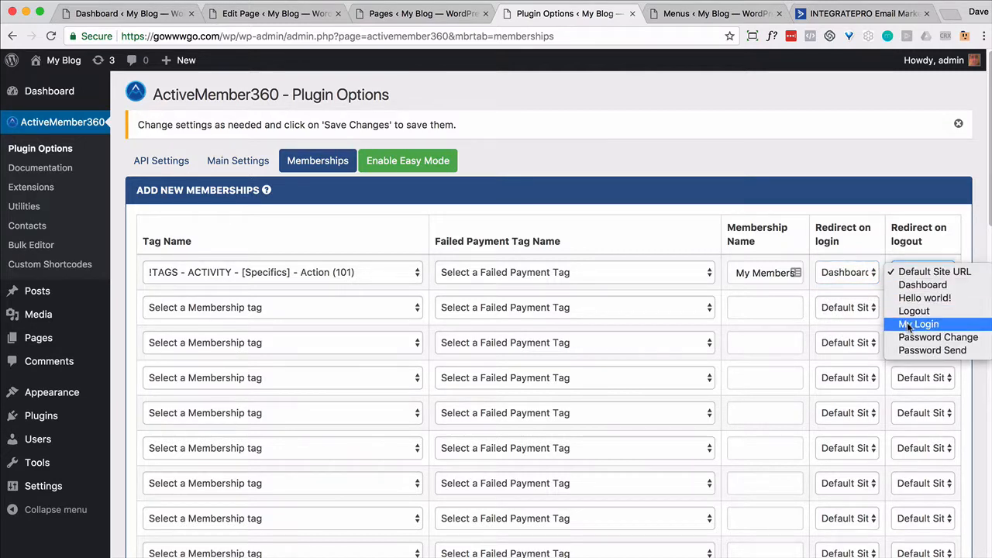
Set the logout redirect to My Login and save the membership changes.
{"action": "left_click", "coordinate": [918, 324]}
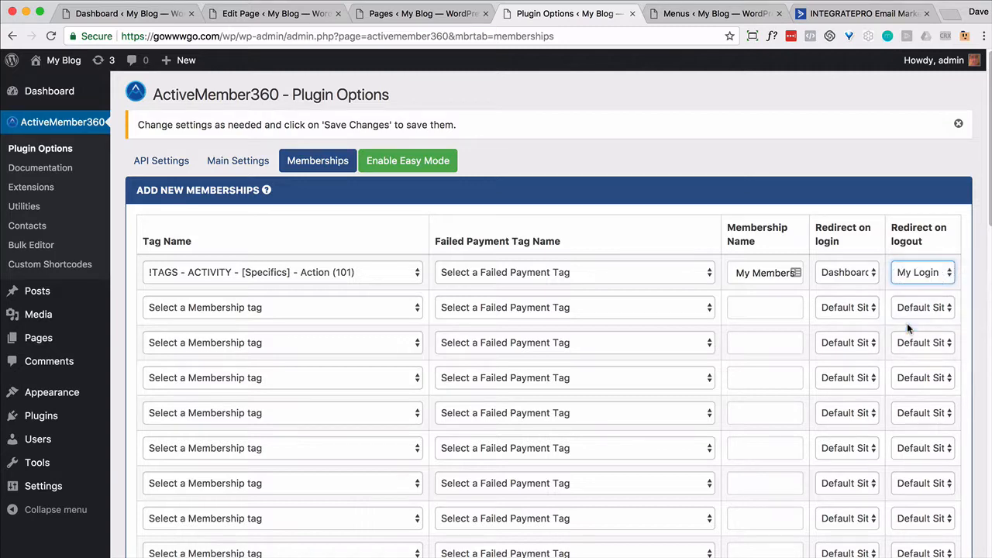
{"action": "scroll", "scroll_direction": "down", "scroll_amount": 3}
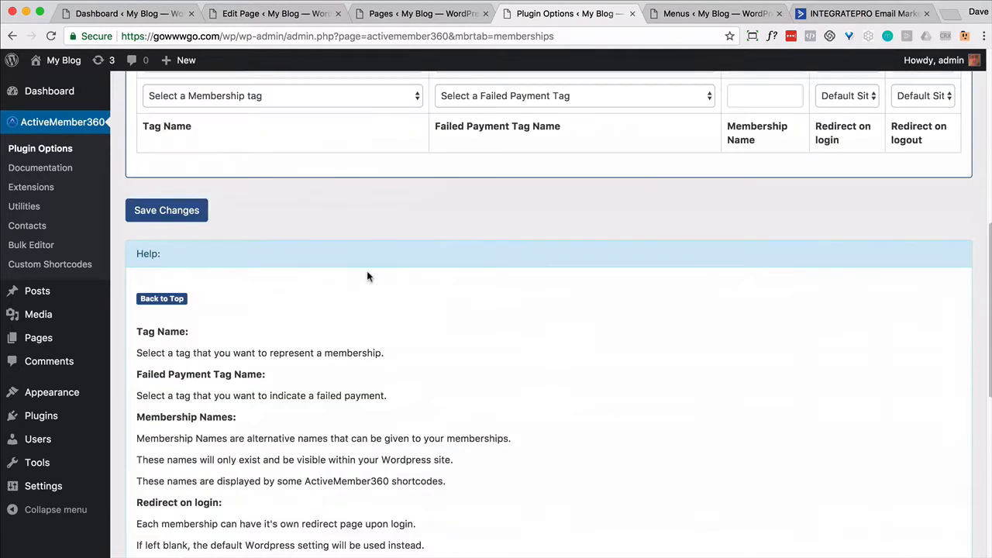
{"action": "left_click", "coordinate": [166, 211]}
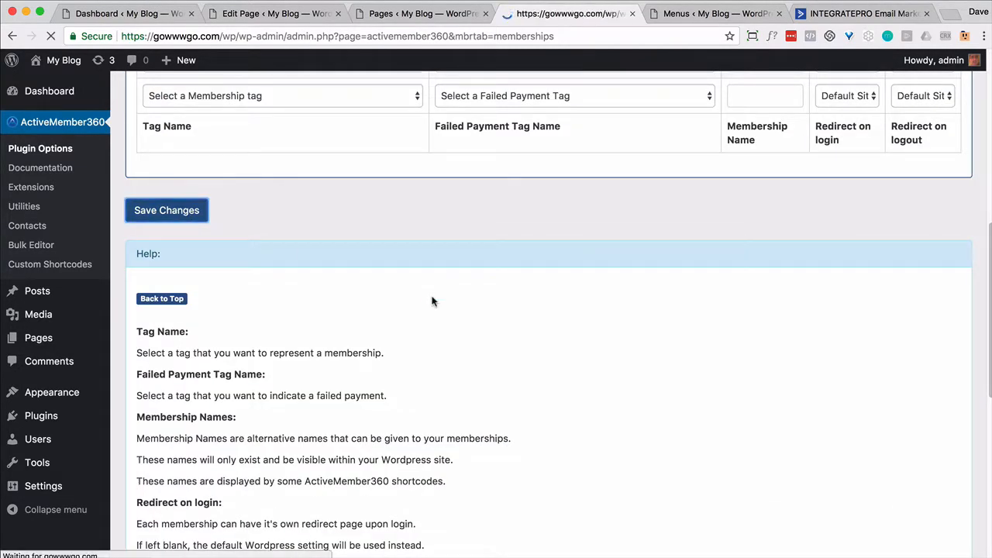
{"action": "left_click", "coordinate": [167, 211]}
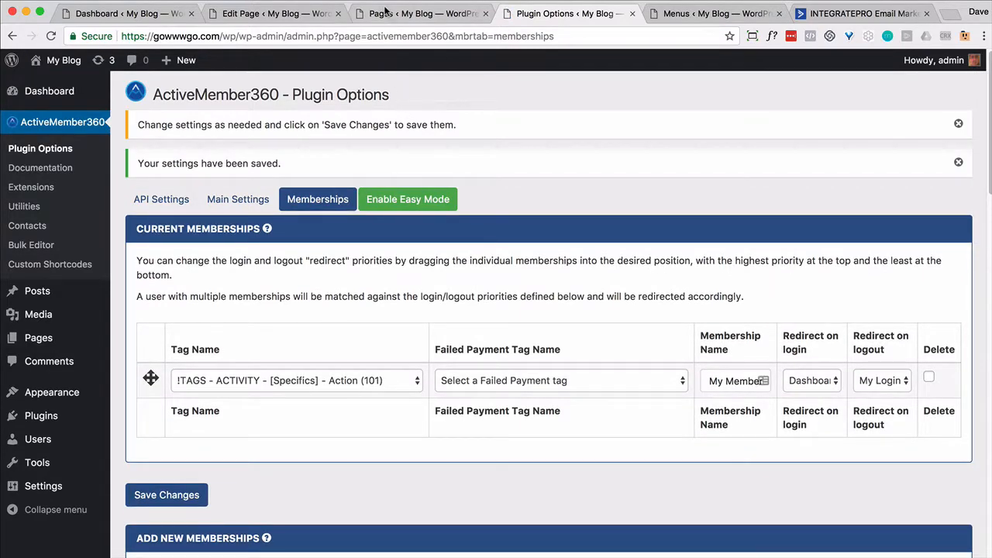
{"action": "left_click", "coordinate": [422, 12]}
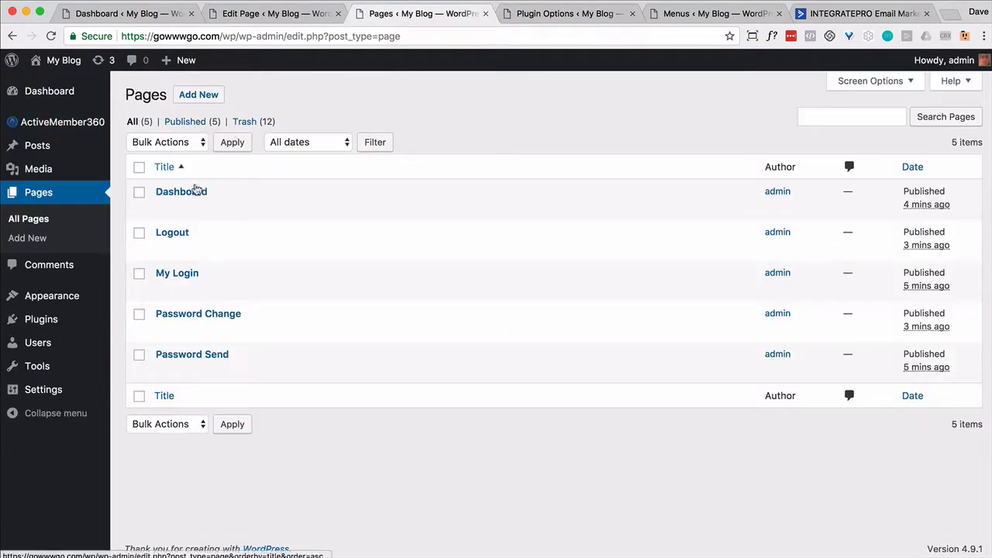
Restrict the Dashboard page to My Membership via AM360 Page Protection and save.
{"action": "left_click", "coordinate": [179, 192]}
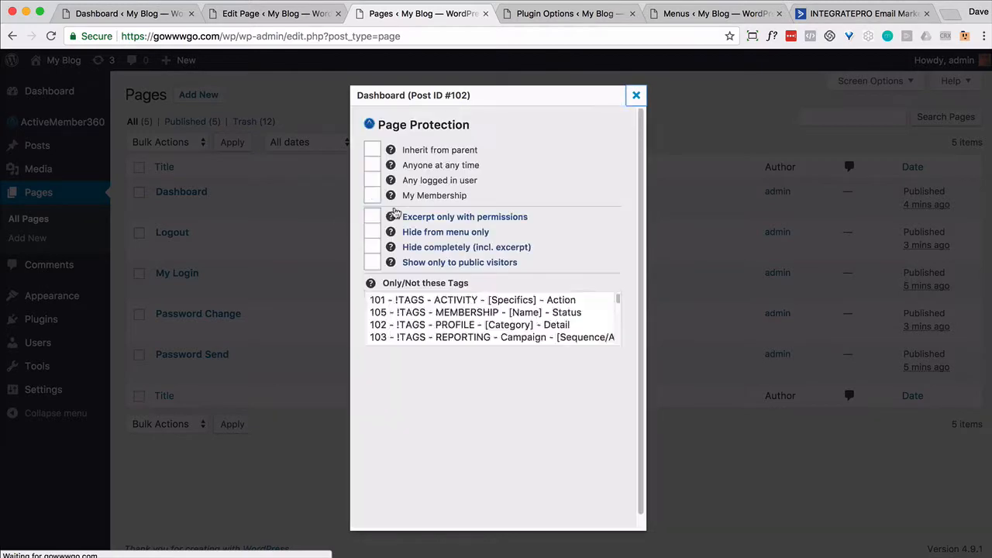
{"action": "left_click", "coordinate": [372, 195]}
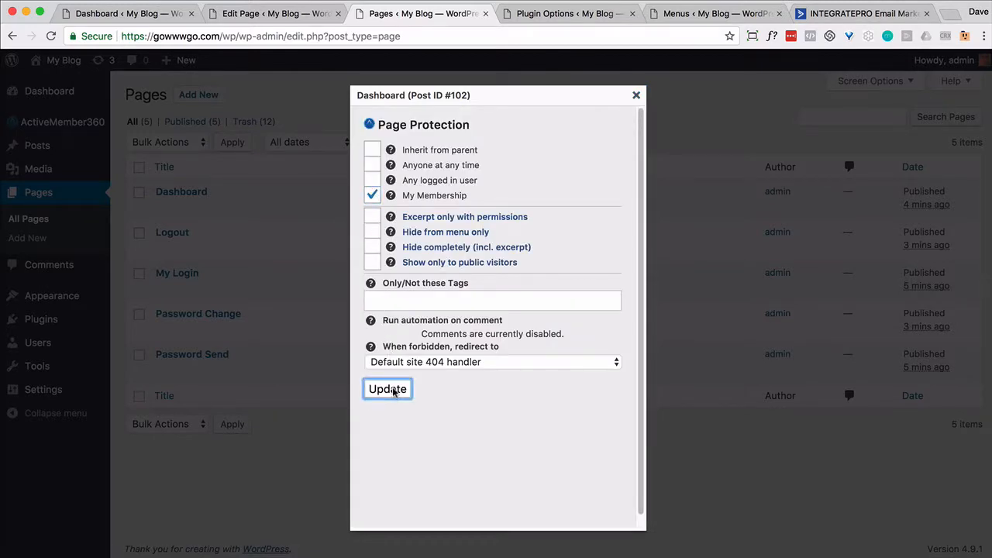
{"action": "left_click", "coordinate": [388, 387]}
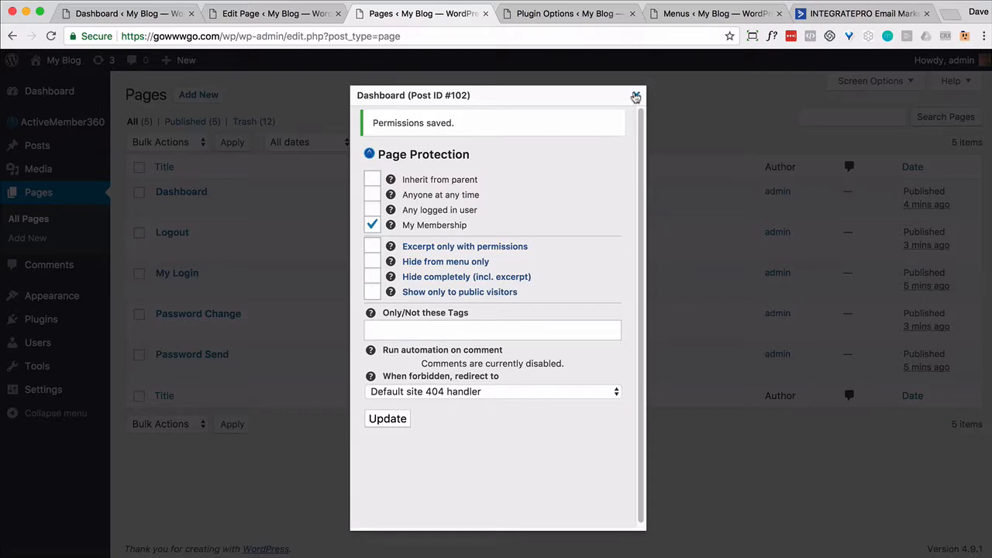
{"action": "left_click", "coordinate": [635, 96]}
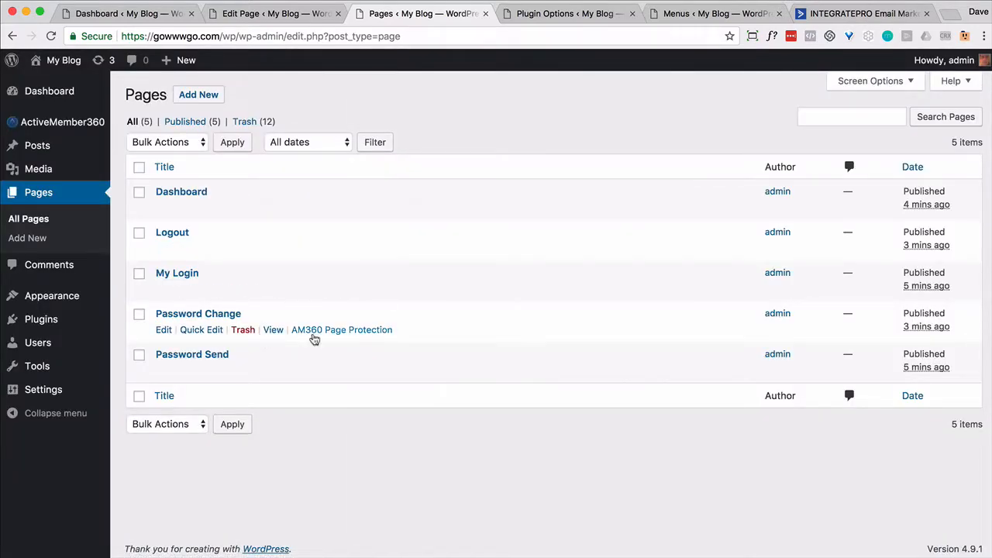
Restrict the Password Change page to My Membership and save its permissions.
{"action": "left_click", "coordinate": [341, 329]}
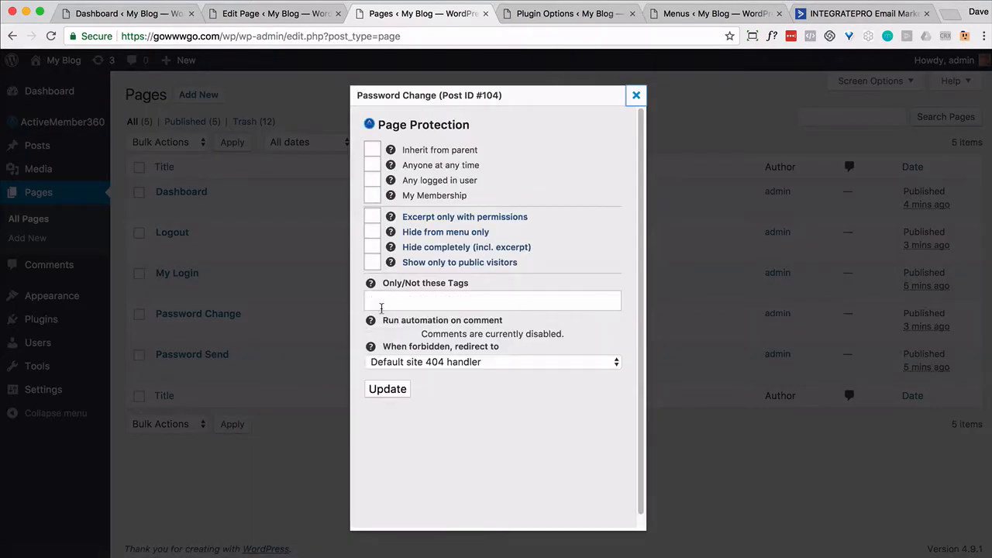
{"action": "left_click", "coordinate": [388, 387]}
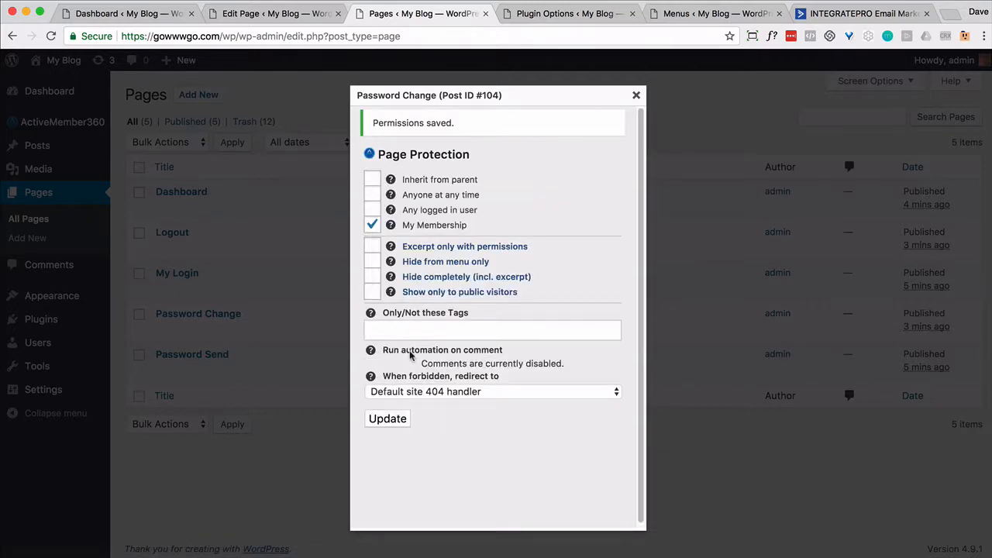
{"action": "left_click", "coordinate": [635, 94]}
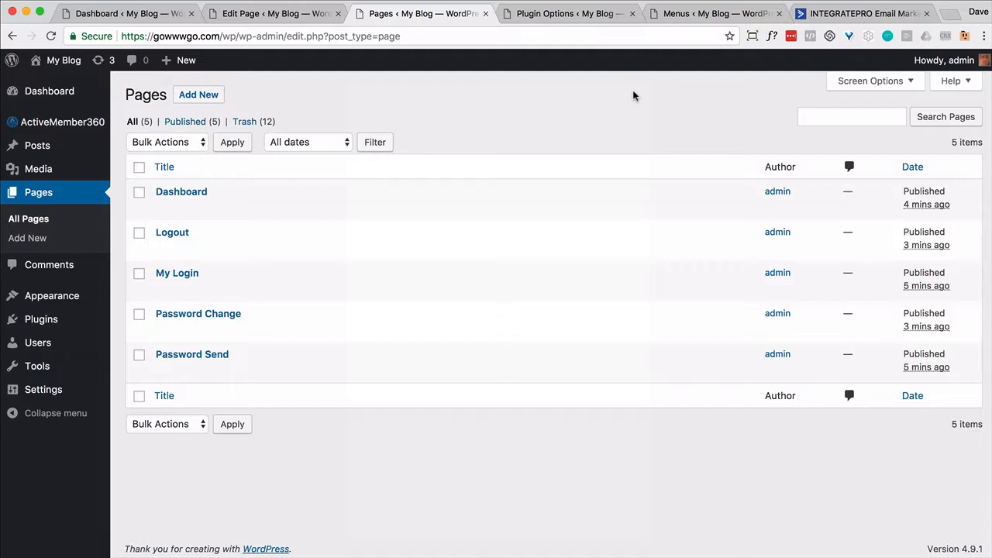
{"action": "mouse_move", "coordinate": [949, 81]}
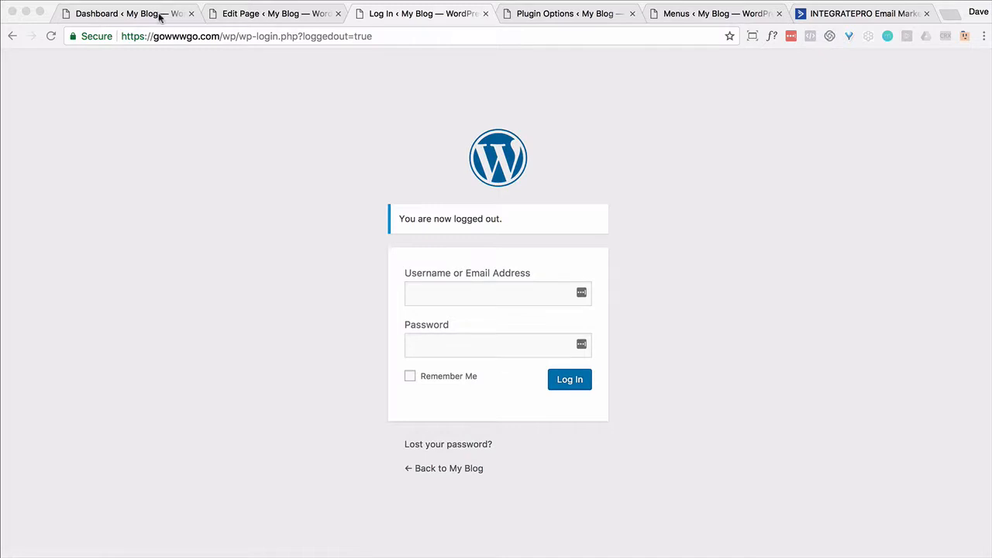
Log out of wp-admin and show the front-end My Login page.
{"action": "double_click", "coordinate": [246, 35]}
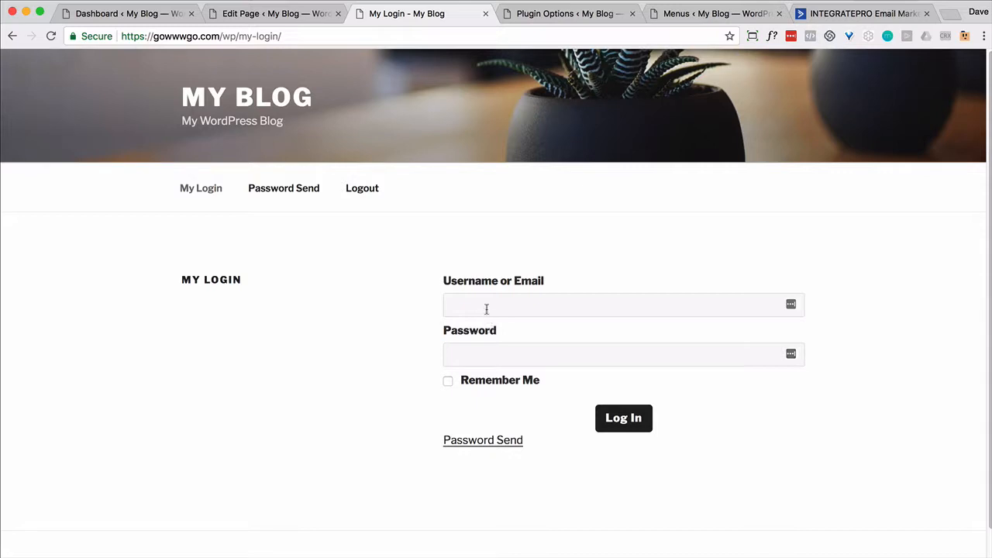
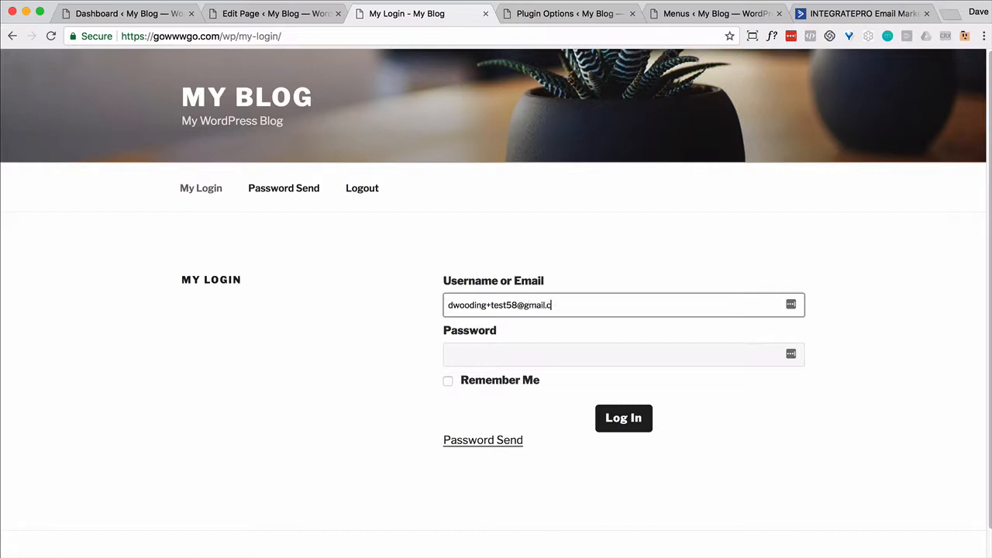
Log in on the front end with the wooding+test member email and password.
{"action": "left_click", "coordinate": [623, 418]}
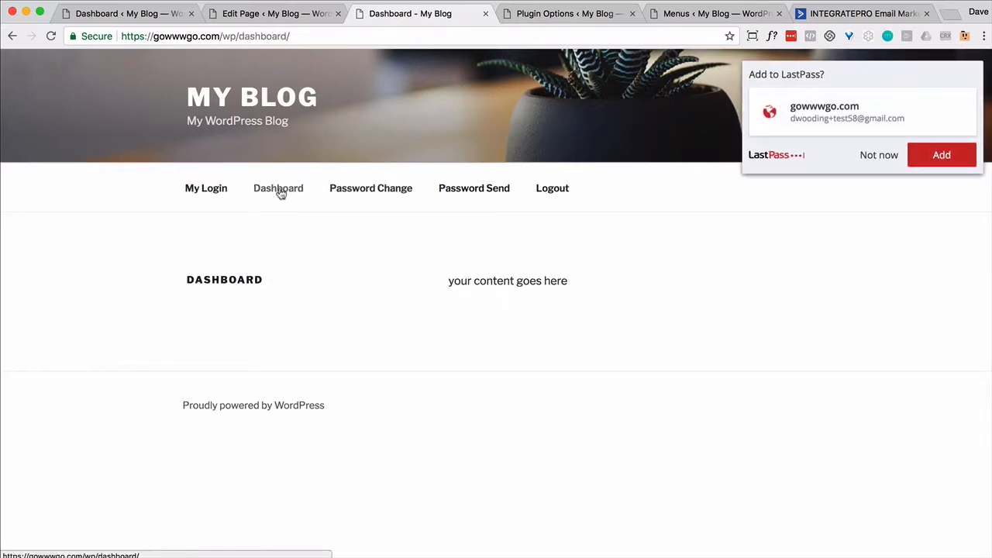
{"action": "mouse_move", "coordinate": [359, 195]}
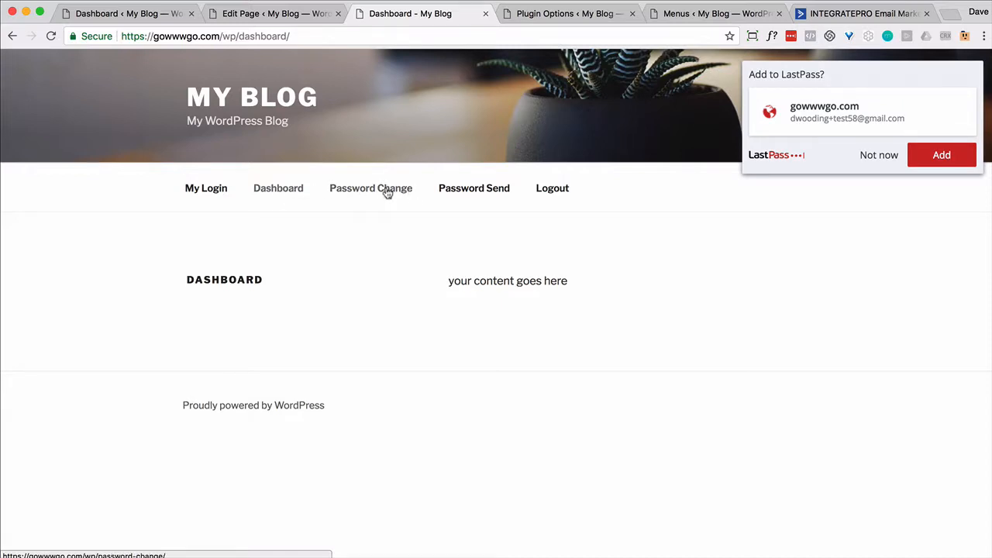
Visit the Password Change, Password Send and Logout pages from the site menu.
{"action": "left_click", "coordinate": [370, 187]}
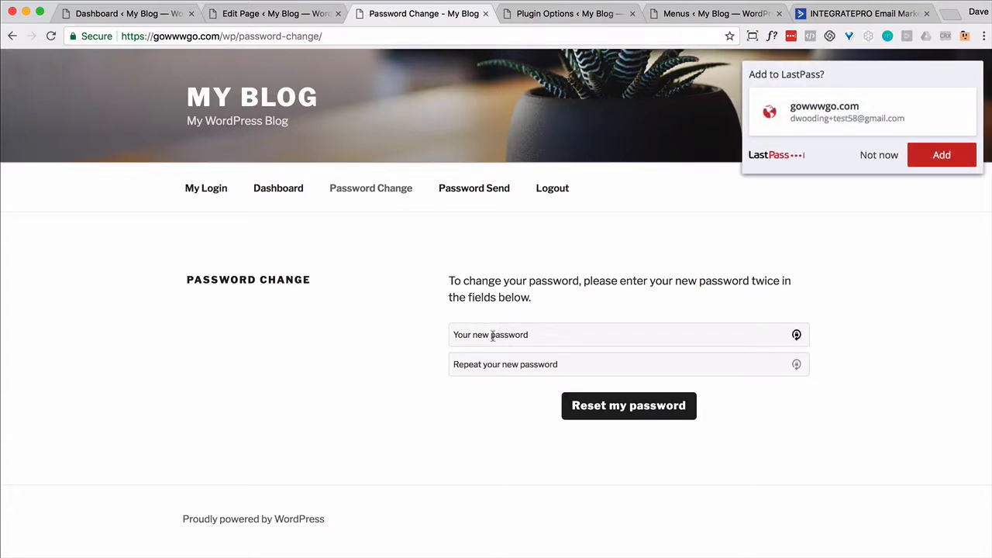
{"action": "mouse_move", "coordinate": [474, 187]}
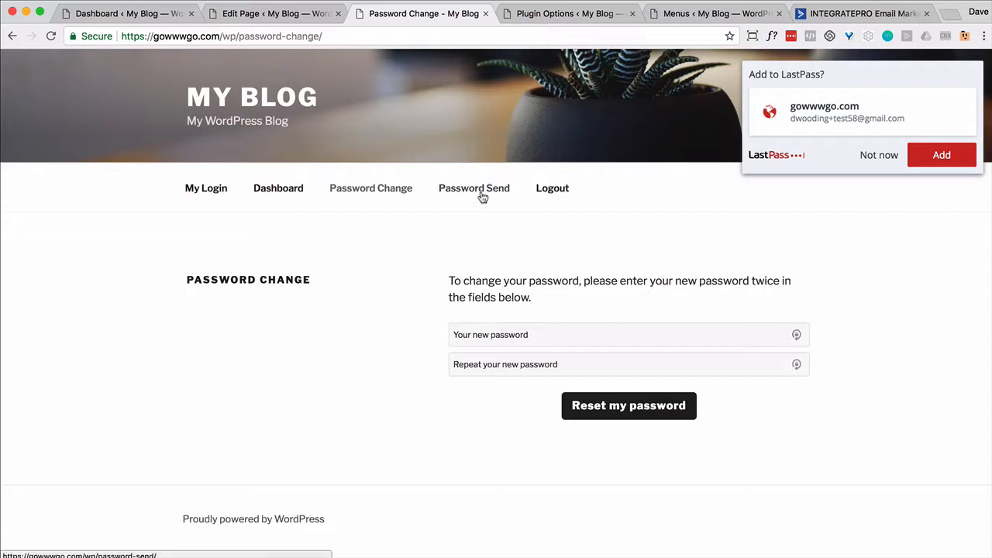
{"action": "left_click", "coordinate": [474, 188]}
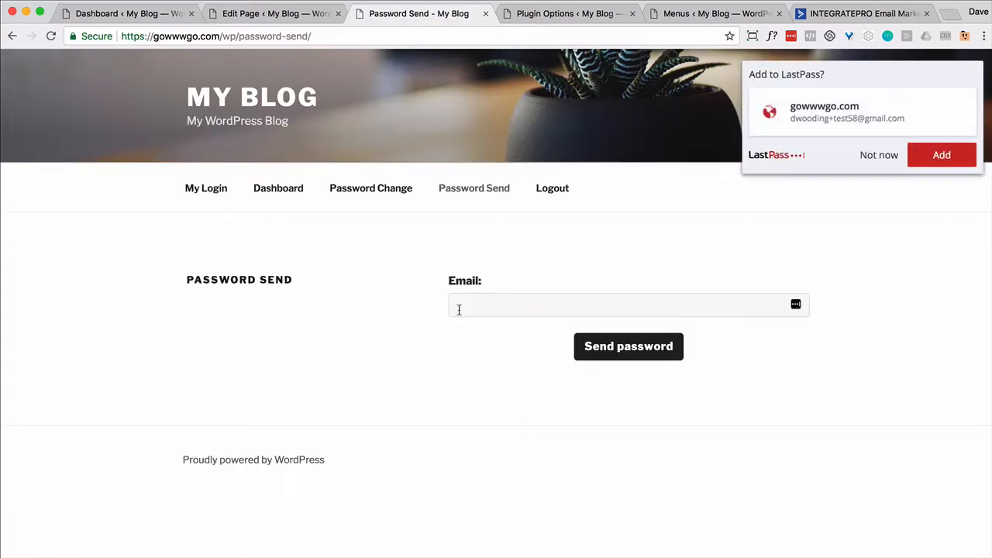
{"action": "mouse_move", "coordinate": [552, 188]}
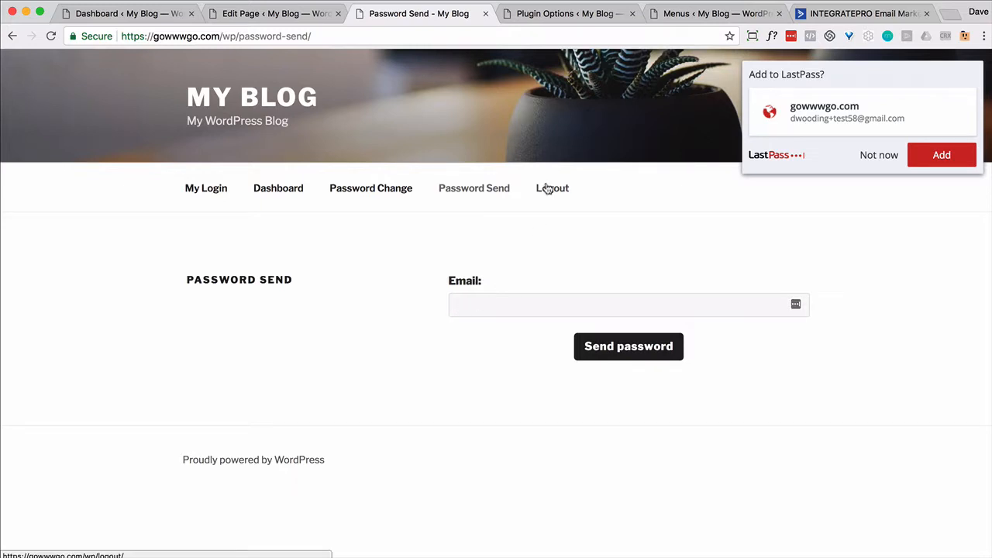
{"action": "left_click", "coordinate": [552, 188]}
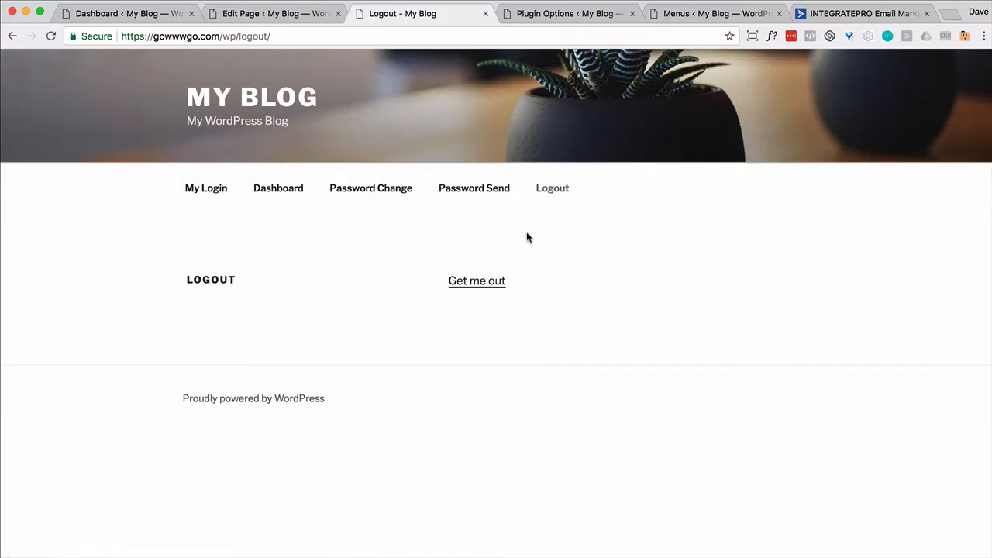
{"action": "left_click", "coordinate": [474, 188]}
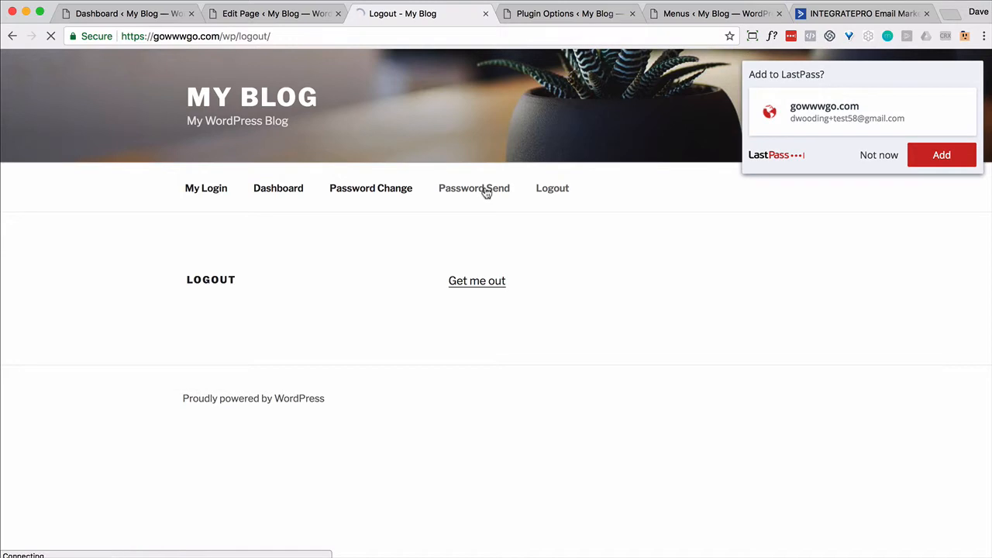
{"action": "left_click", "coordinate": [474, 188]}
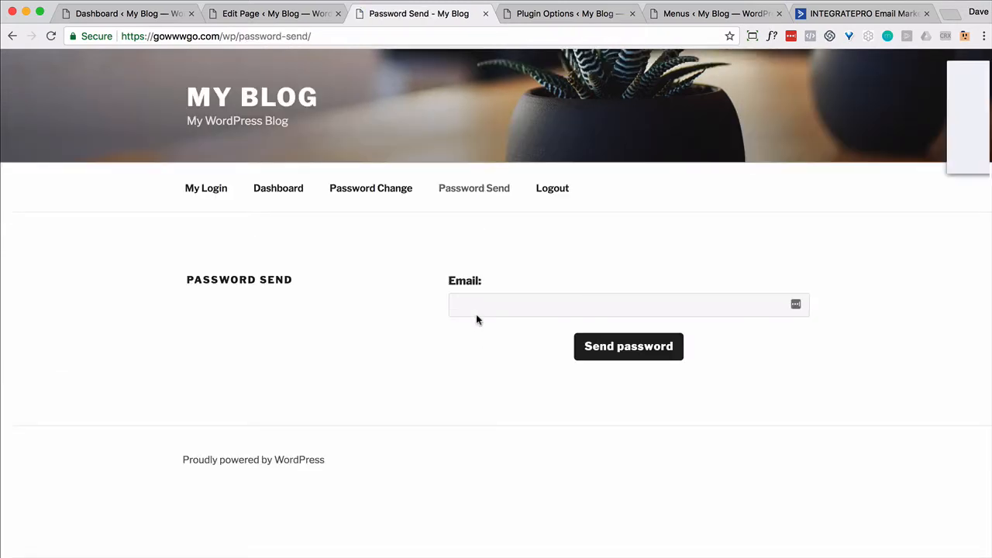